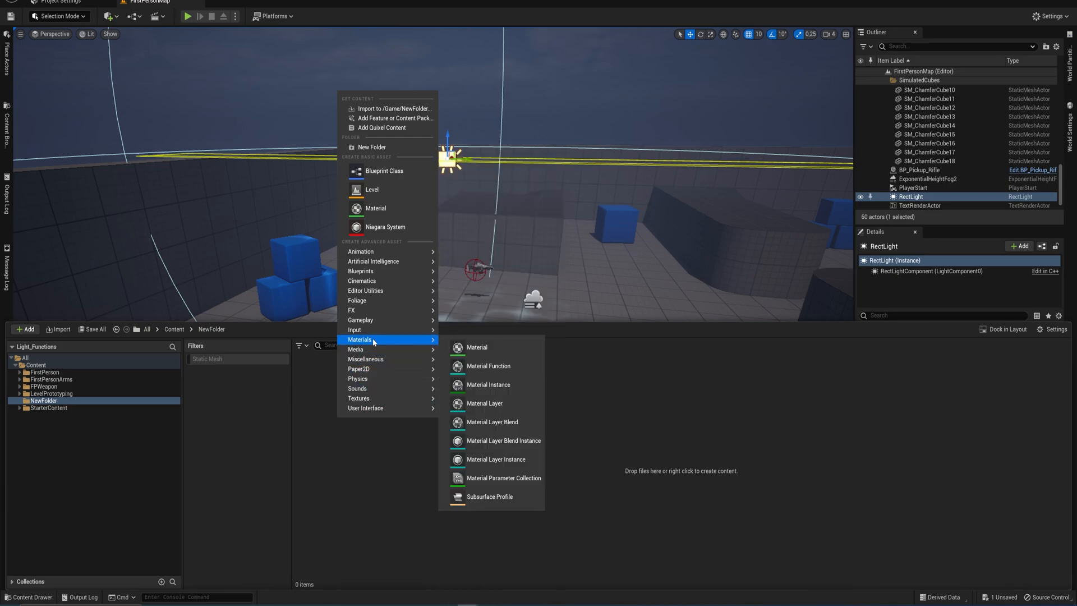
mouse_move(488, 365)
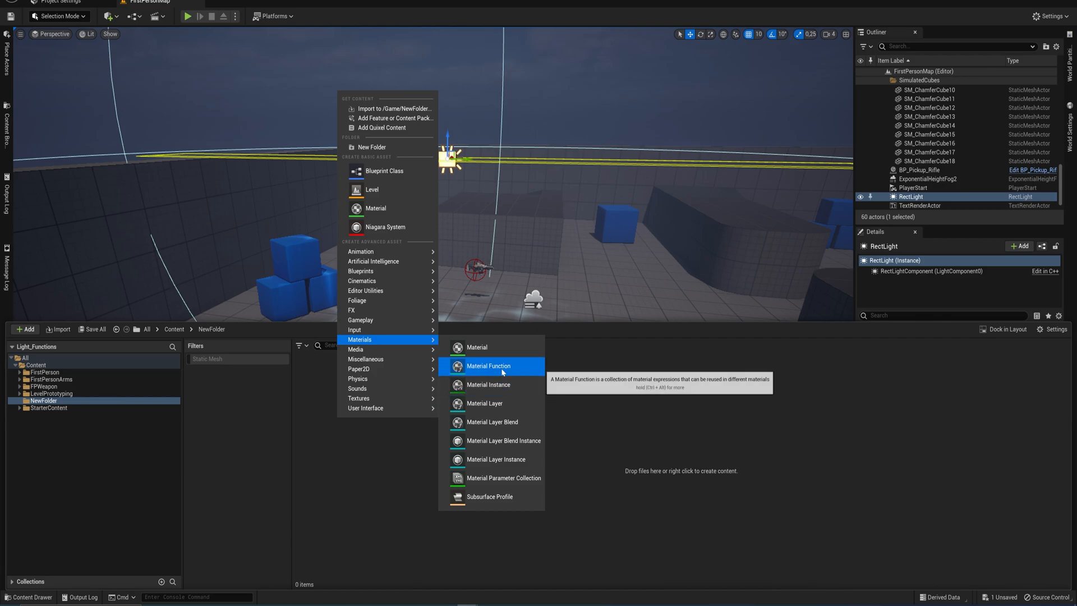
Step: Add a new Material Function asset in NewFolder named NoiseScrolling_MF
click(488, 365)
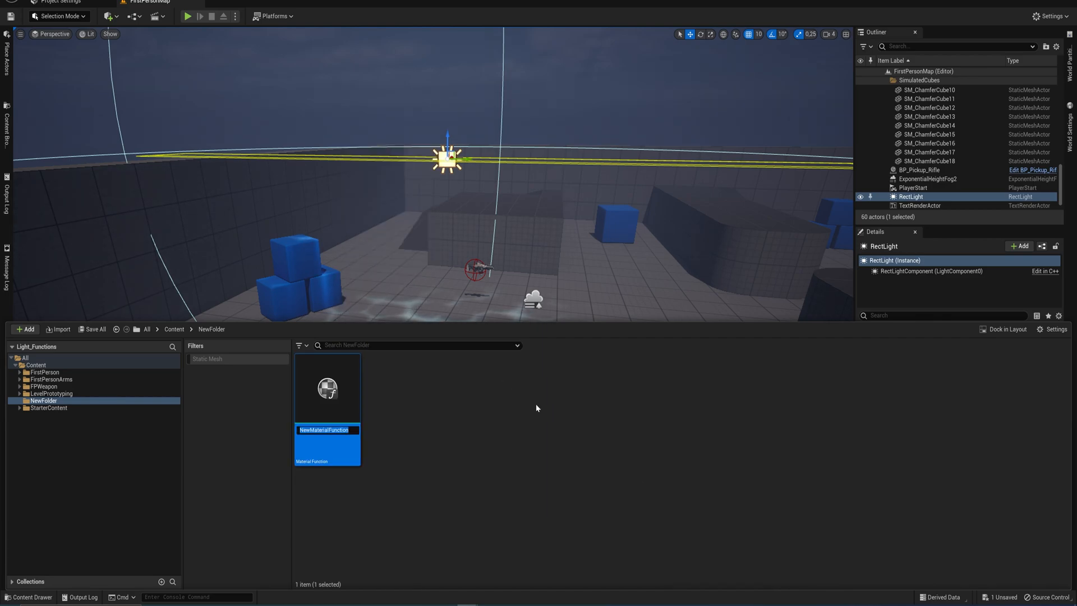
text(NoiseScrolling_MF)
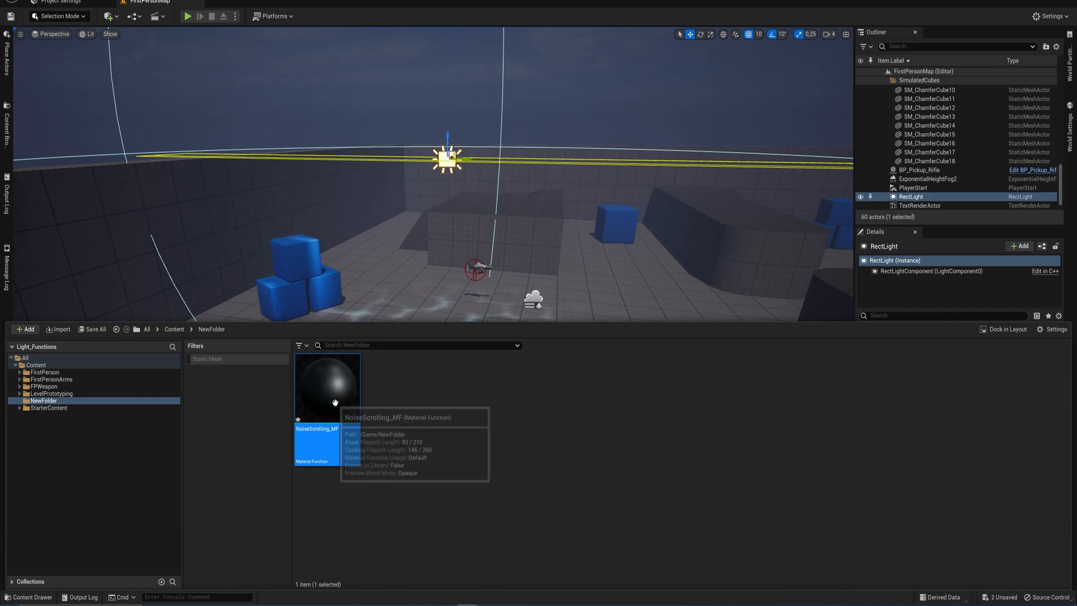
Step: In NoiseScrolling_MF, add a Noise node set to Voronoi with Output Min 0
double_click(328, 382)
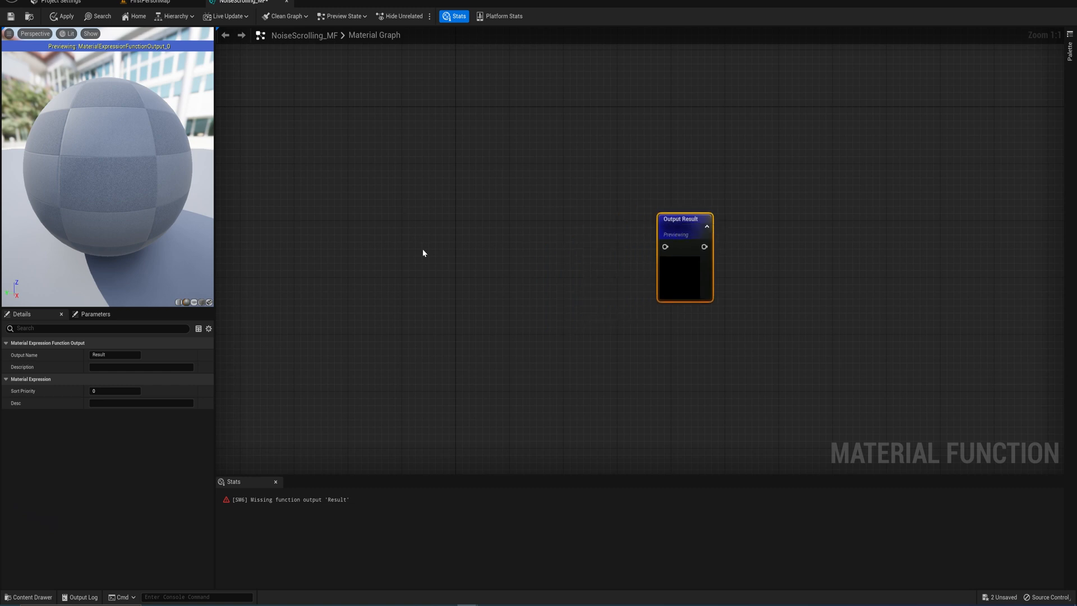
mouse_move(438, 257)
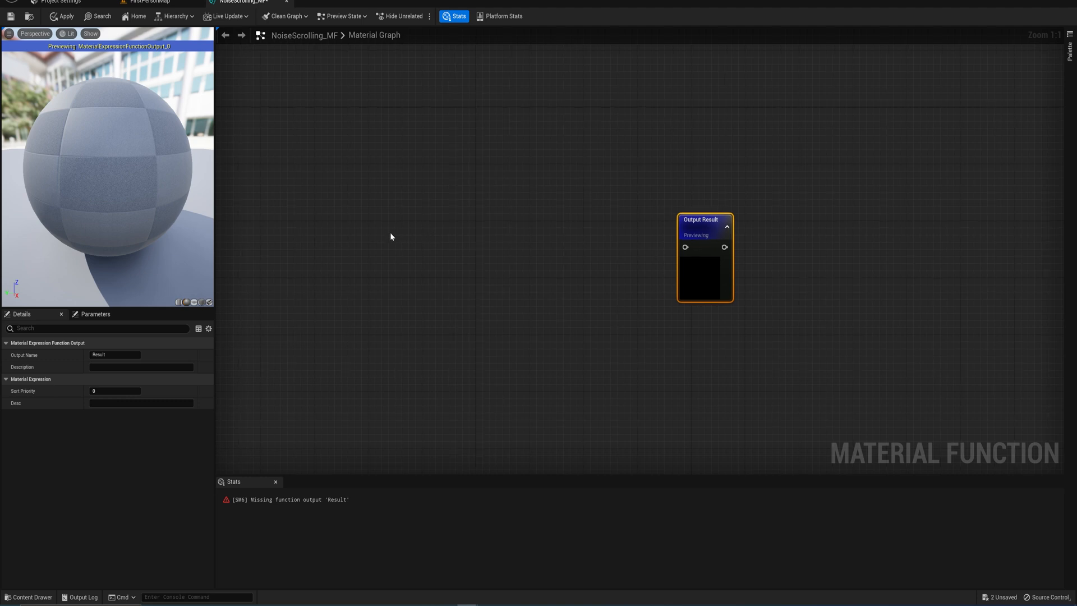
text(noise)
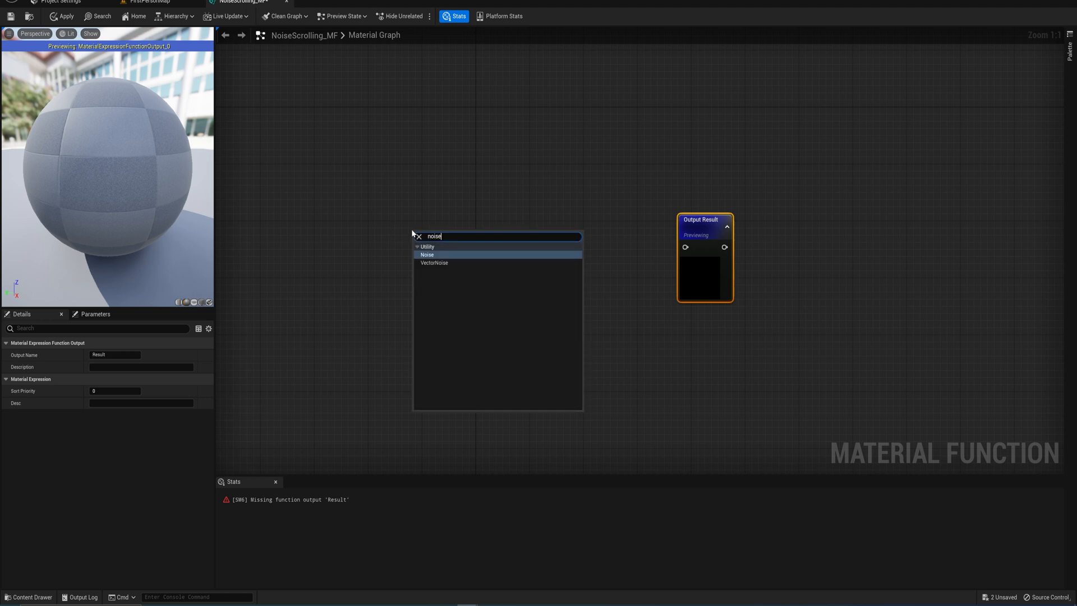
click(426, 254)
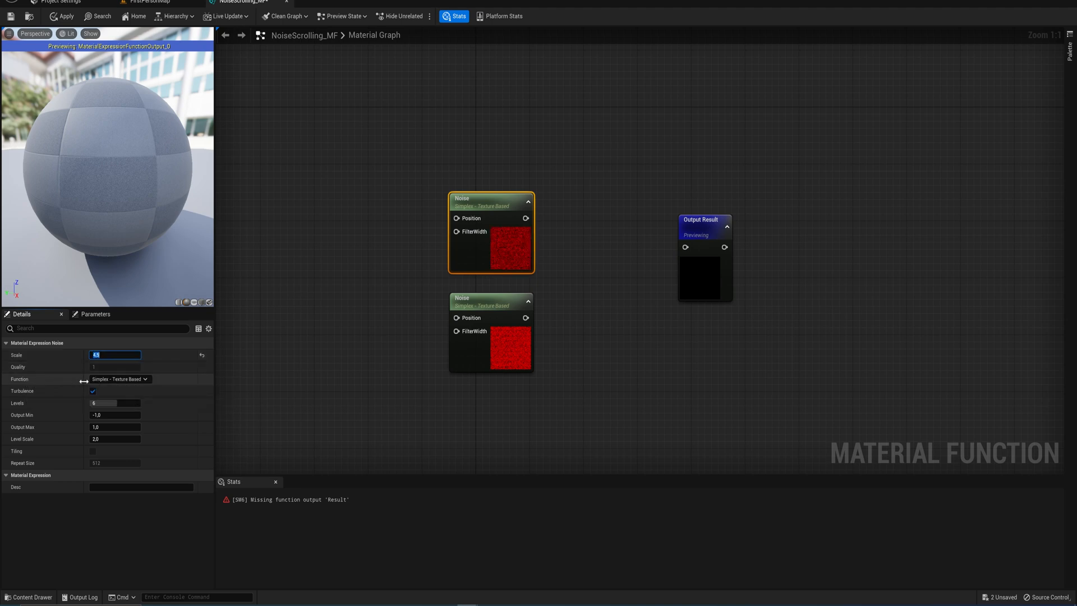
click(119, 379)
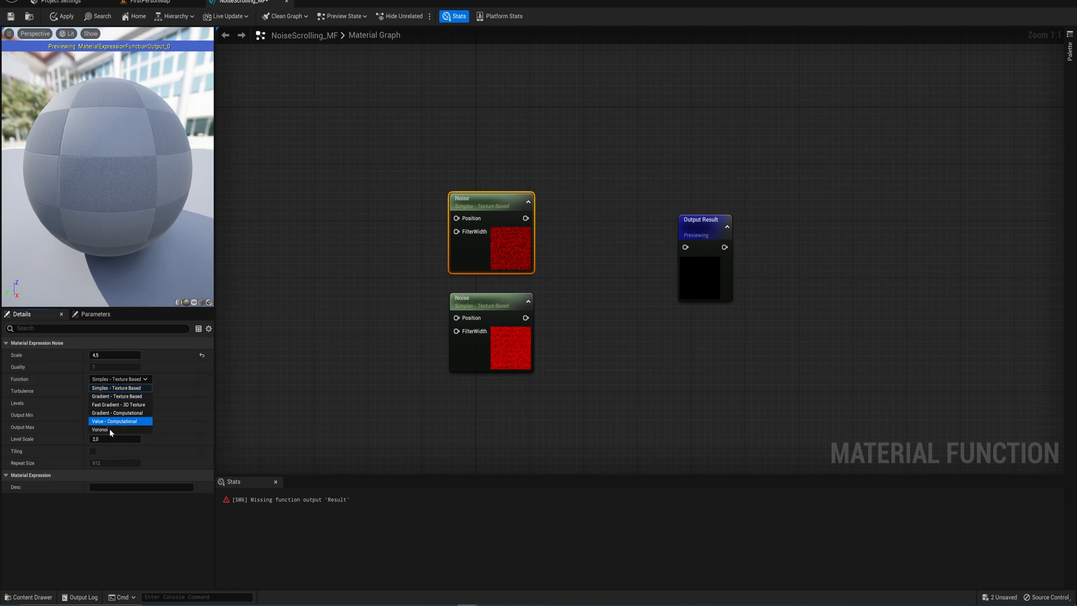
click(100, 429)
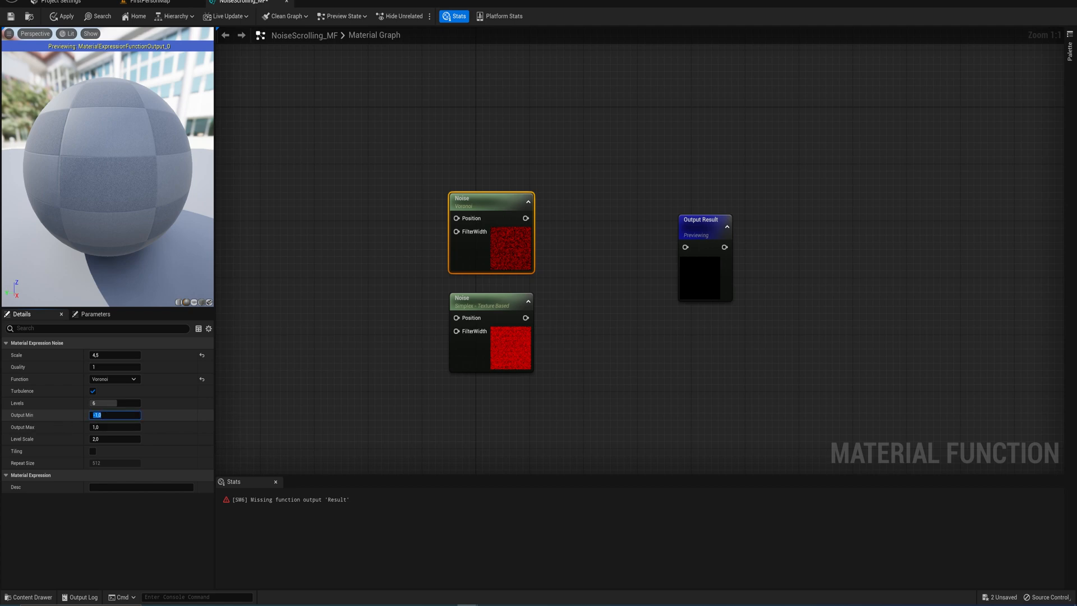
text(0.0)
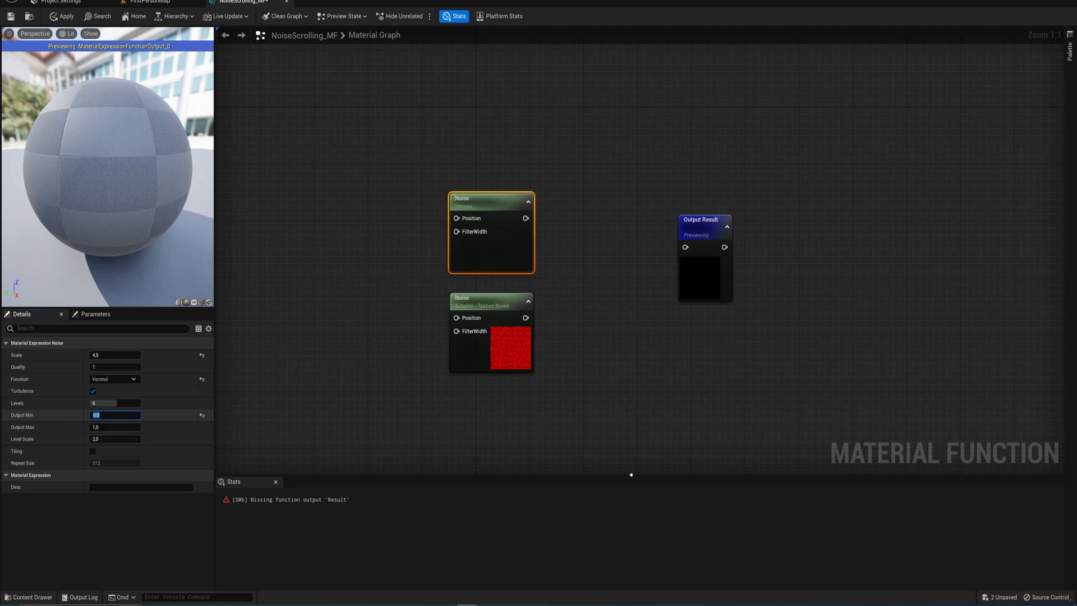
click(491, 297)
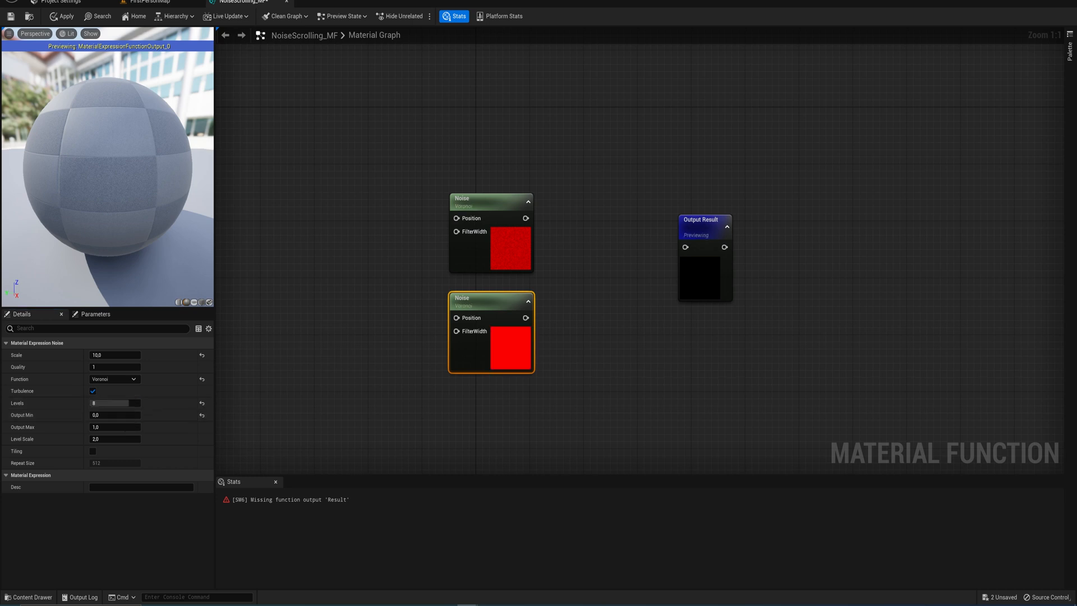
mouse_move(535, 280)
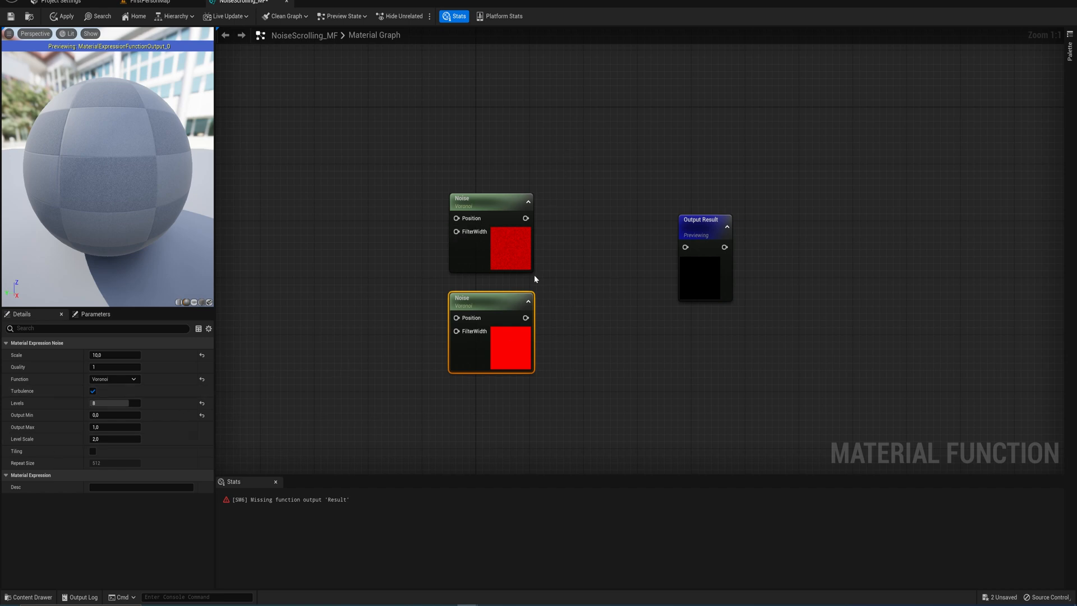
mouse_move(526, 212)
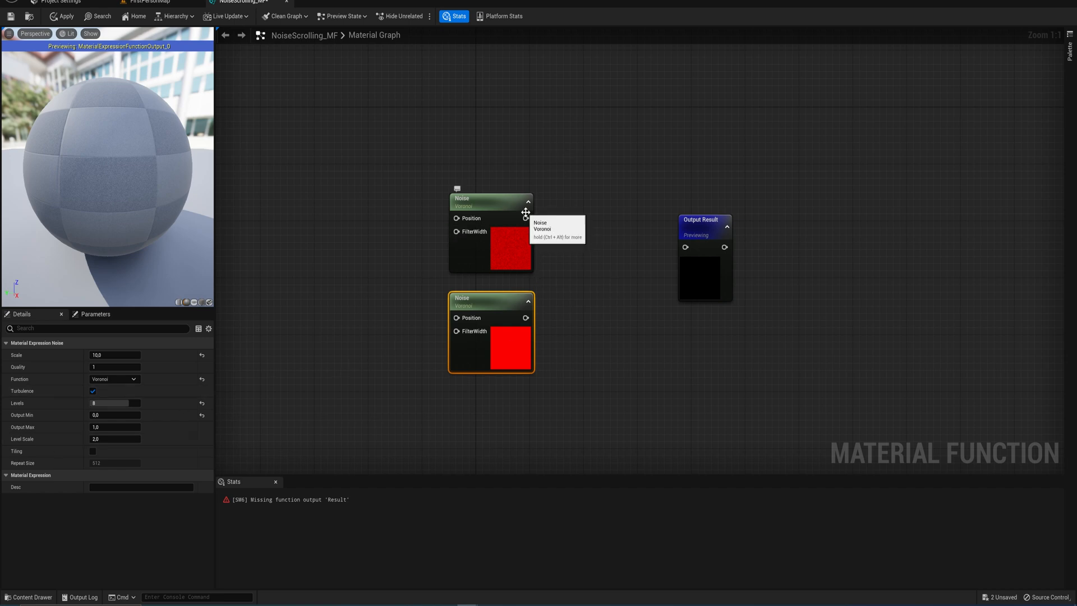
Step: Multiply the first noise result, add a Panner, and feed it through an Append node
drag(526, 217, 569, 264)
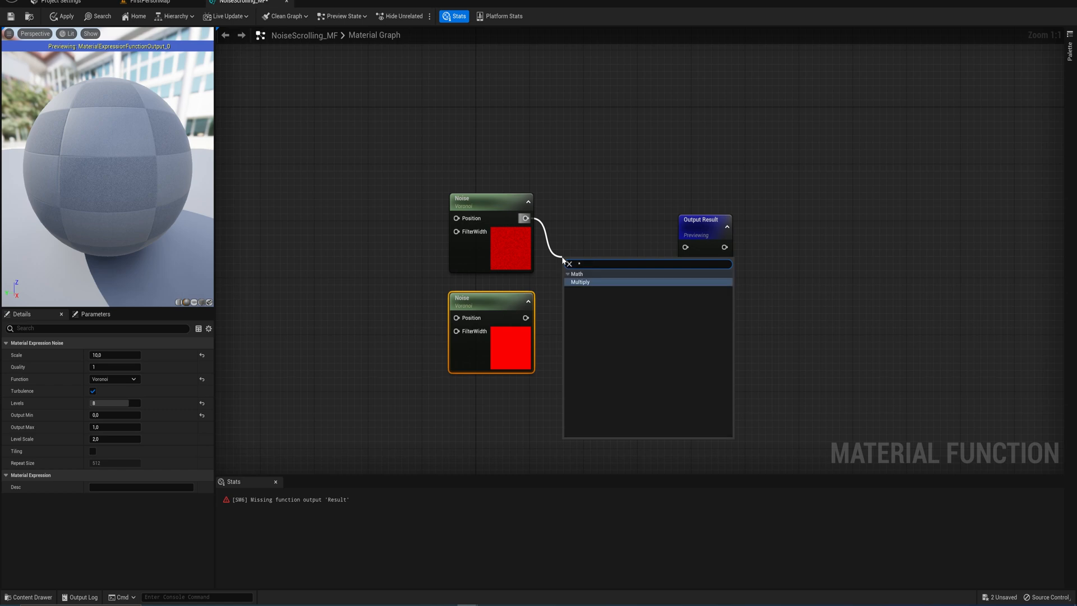
click(580, 281)
text(panner)
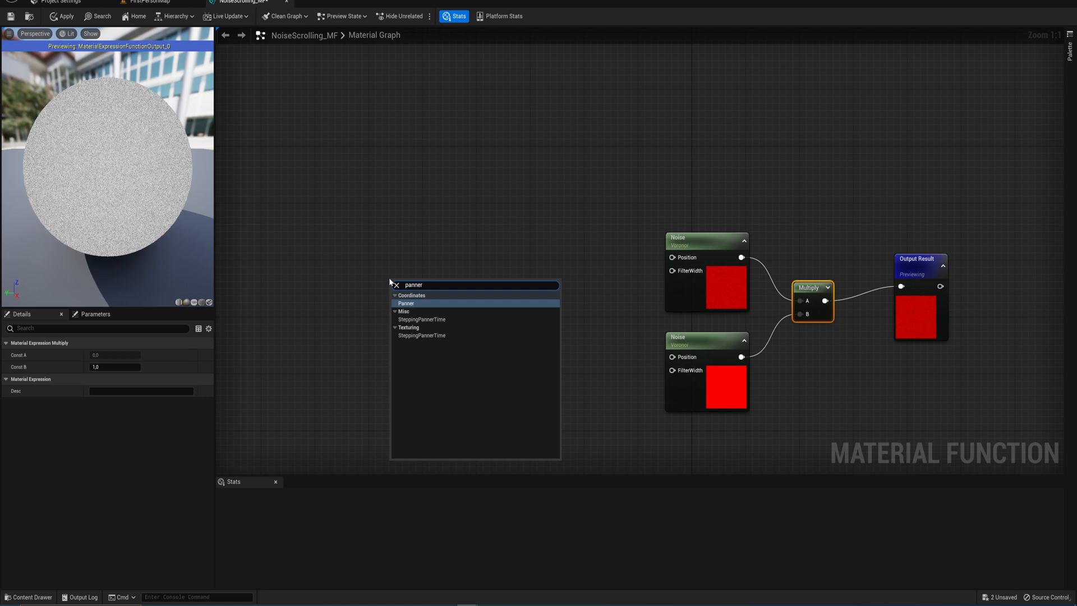
click(406, 303)
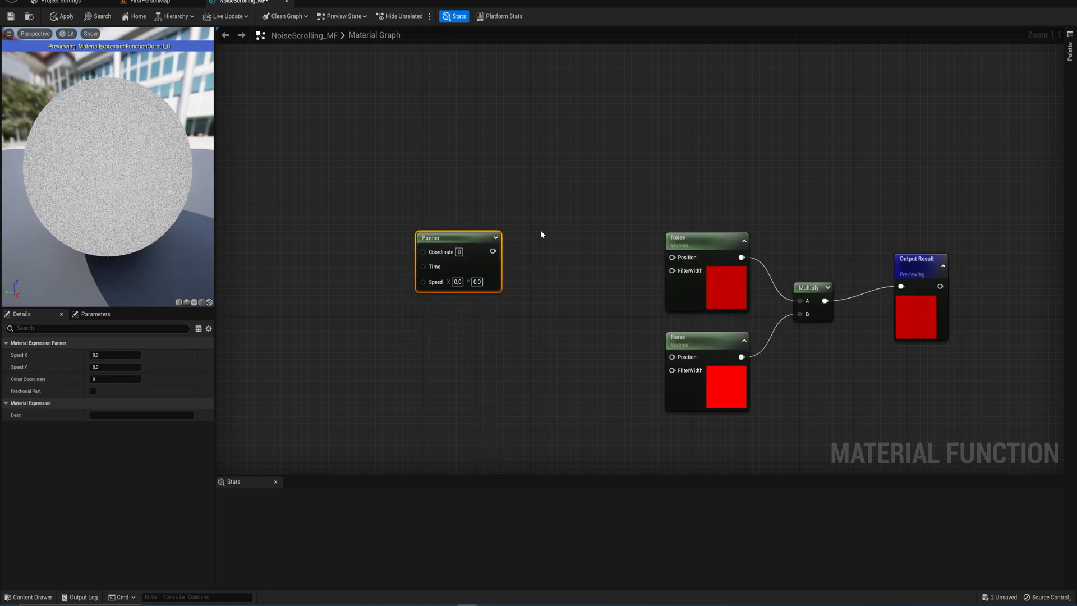
mouse_move(493, 252)
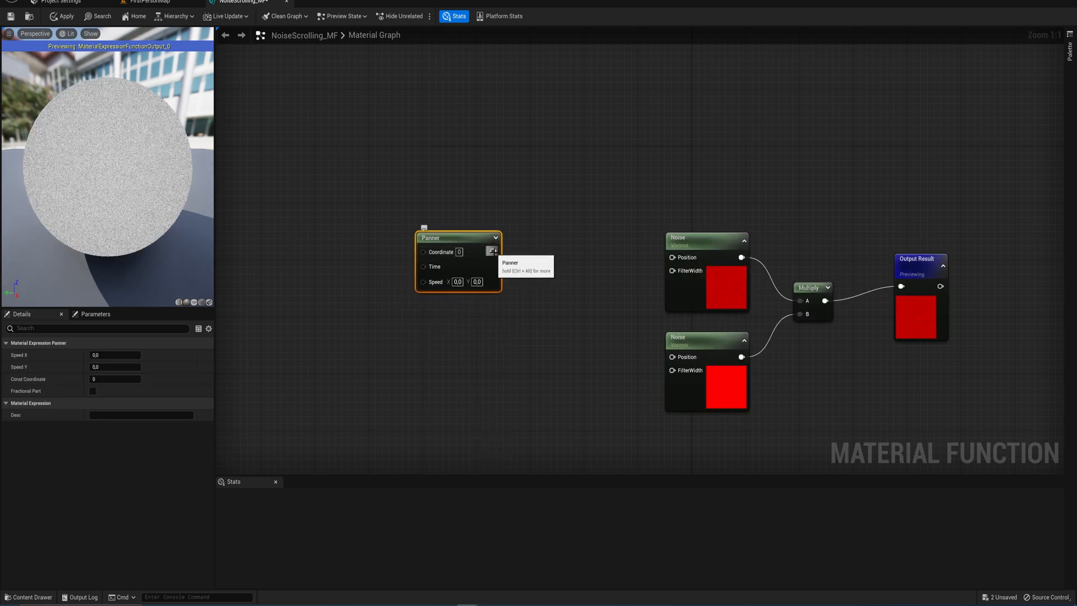
drag(492, 251, 671, 257)
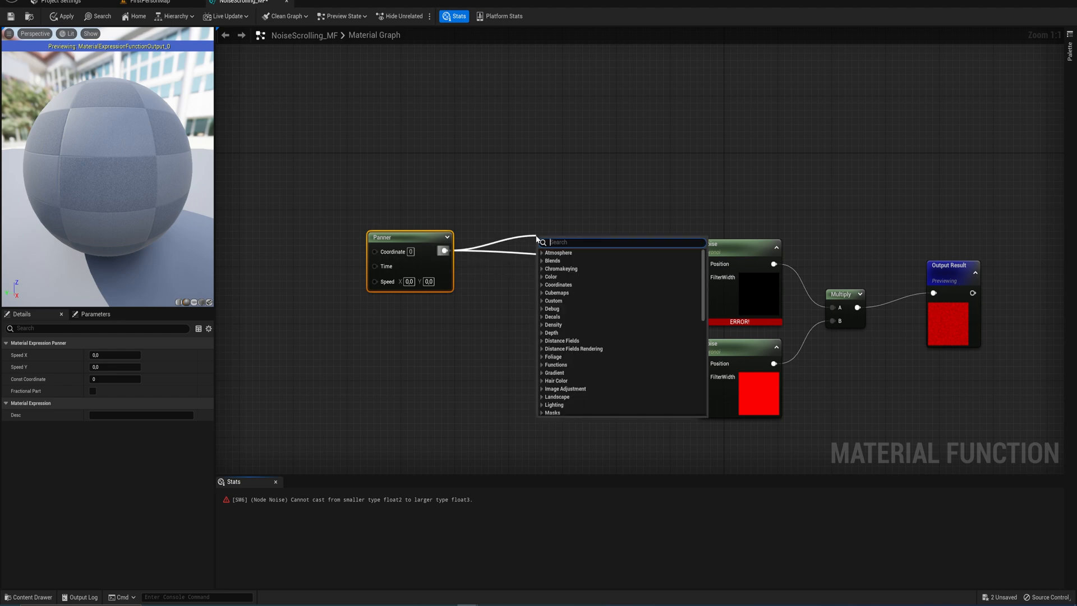
text(append)
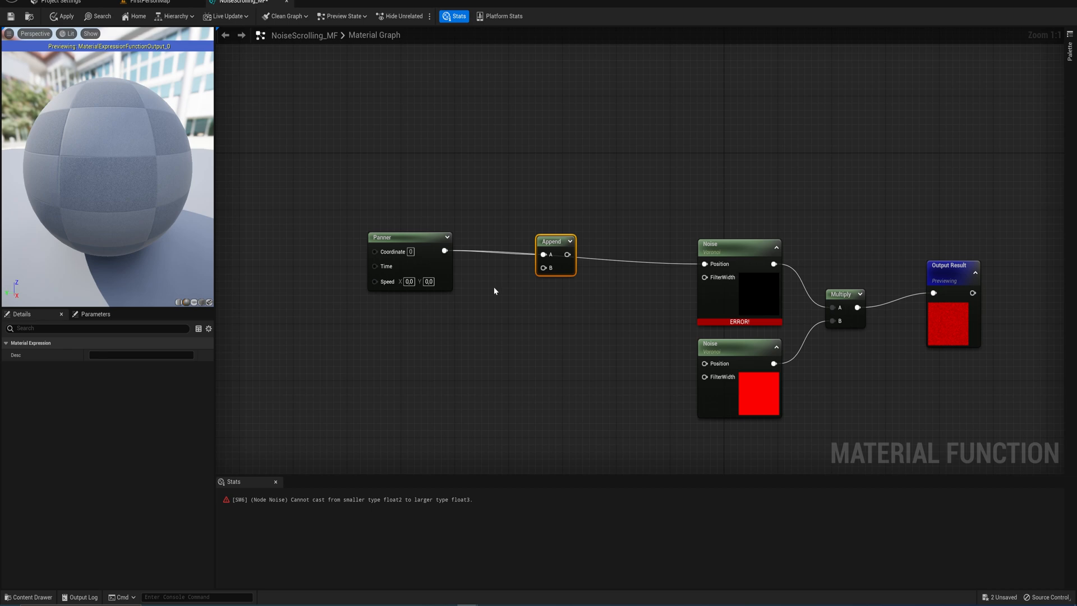
click(543, 268)
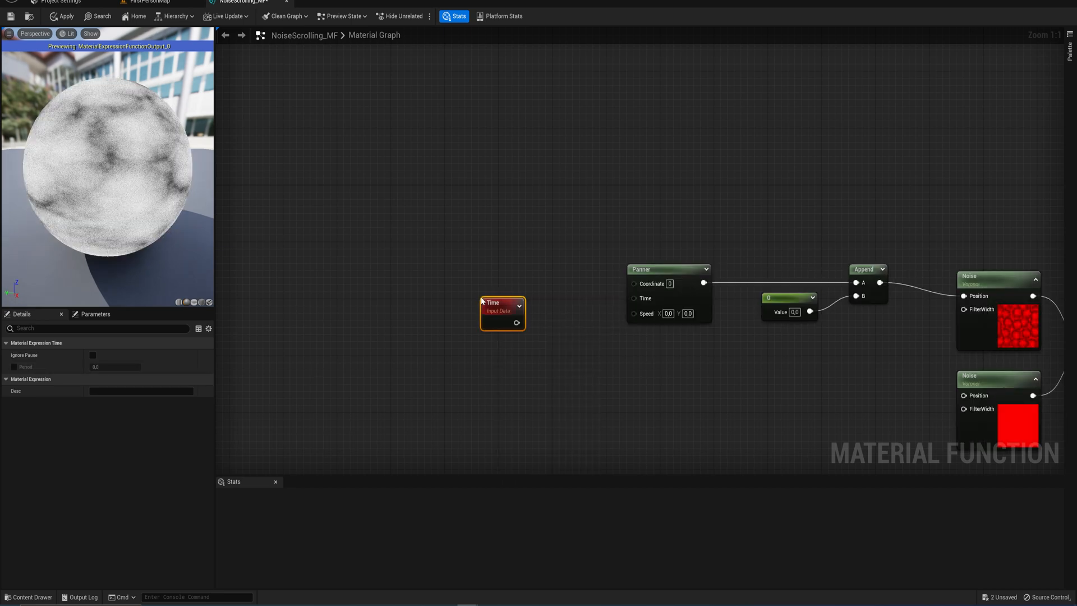
Step: Wire Time into the Panner, add TexCoord and a scalar function input named Scale
drag(516, 323, 634, 298)
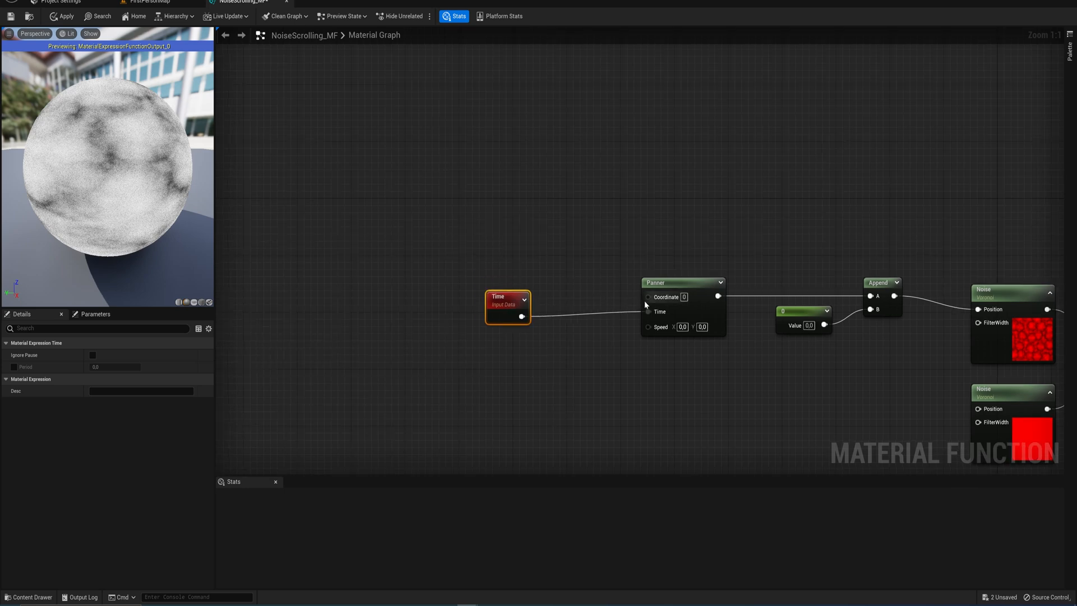
text(coor)
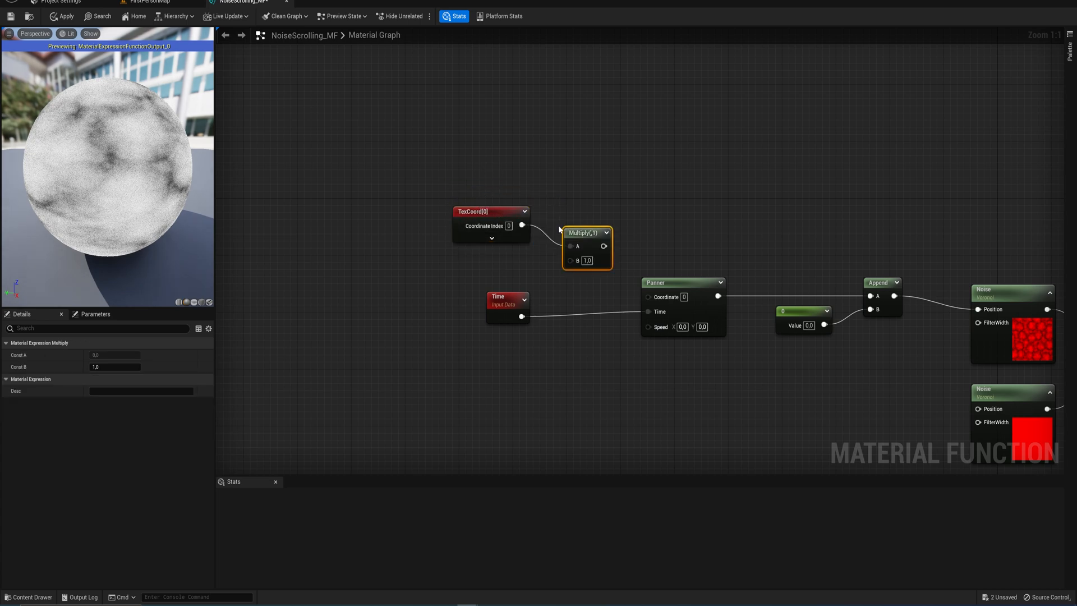
mouse_move(585, 218)
text(input)
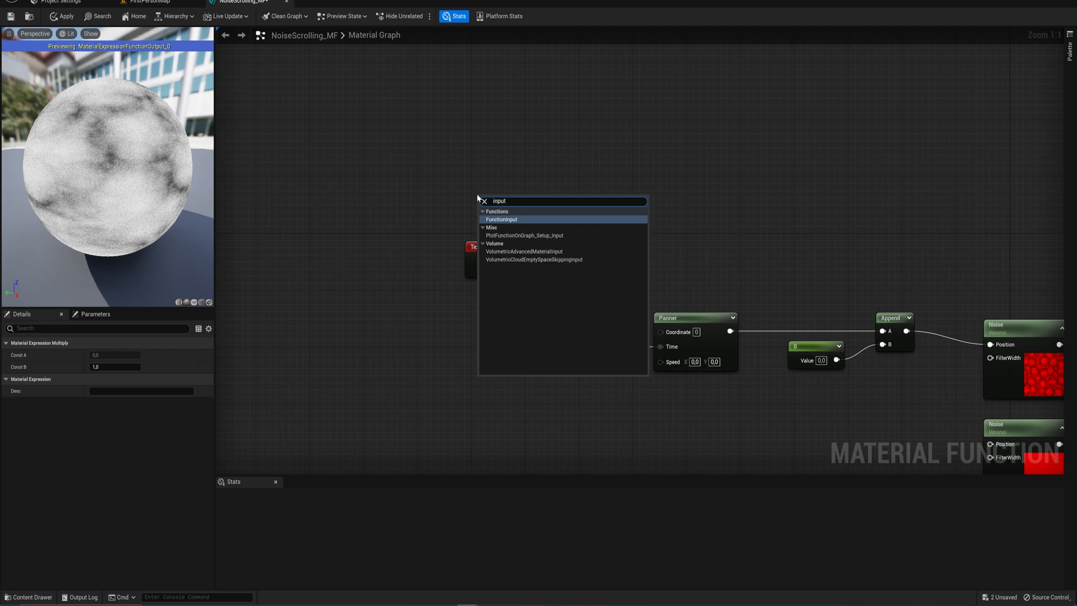
click(501, 219)
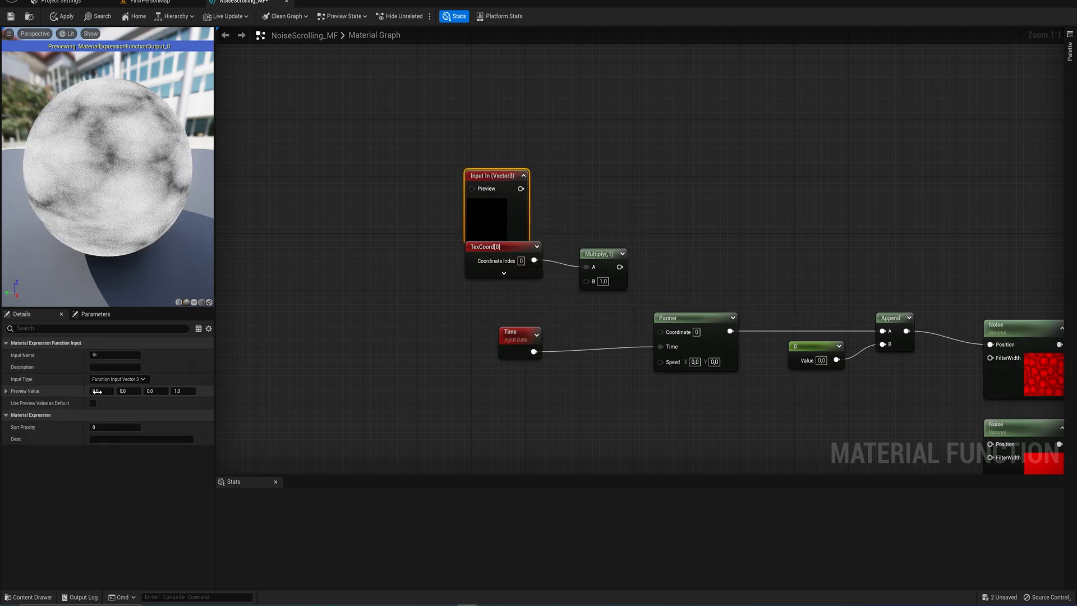
click(119, 379)
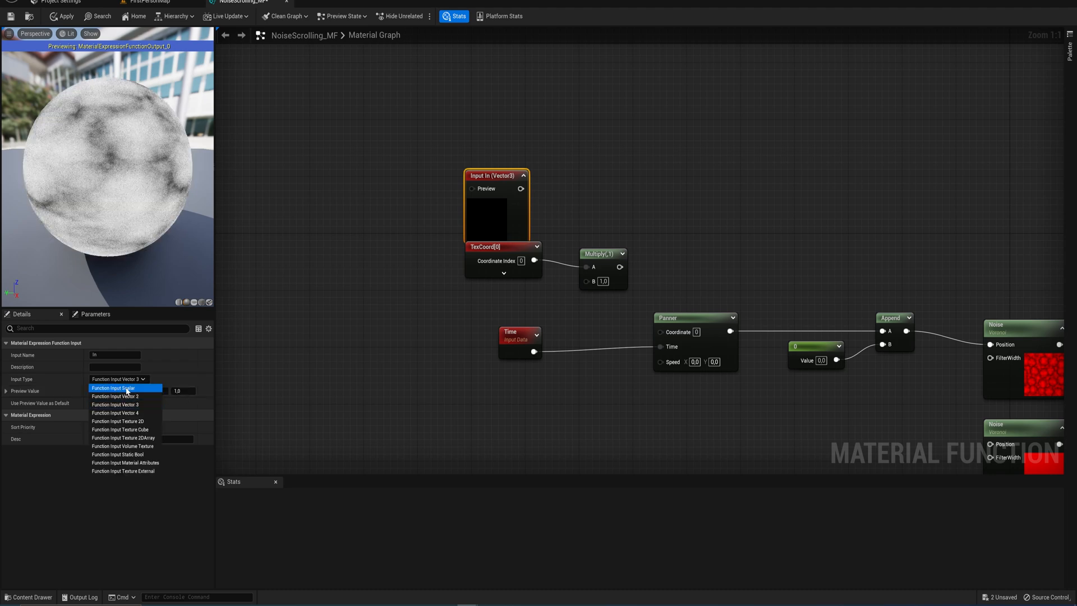
click(113, 388)
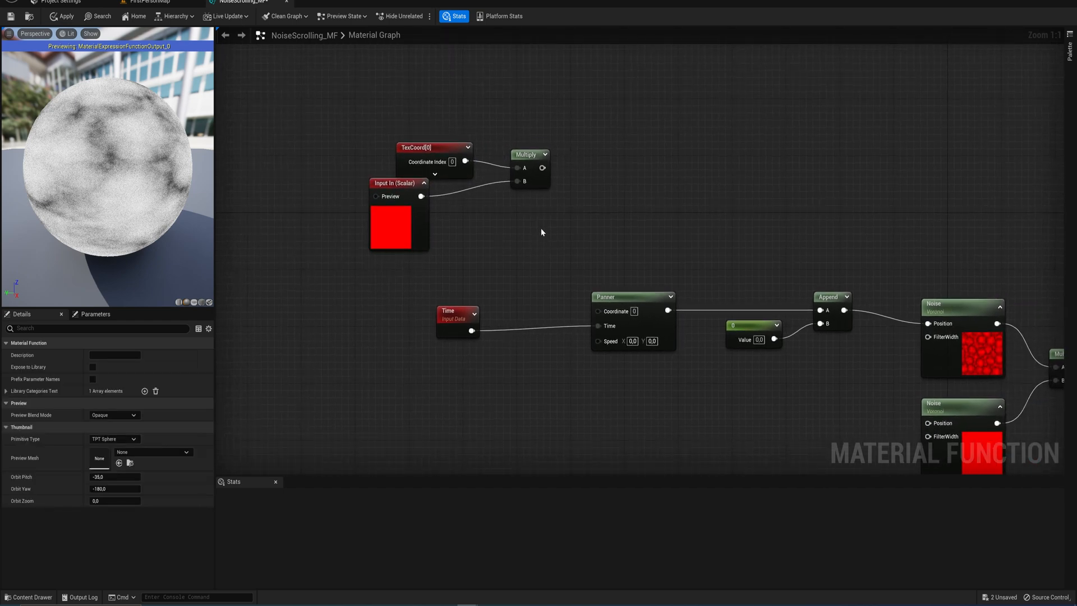
click(412, 162)
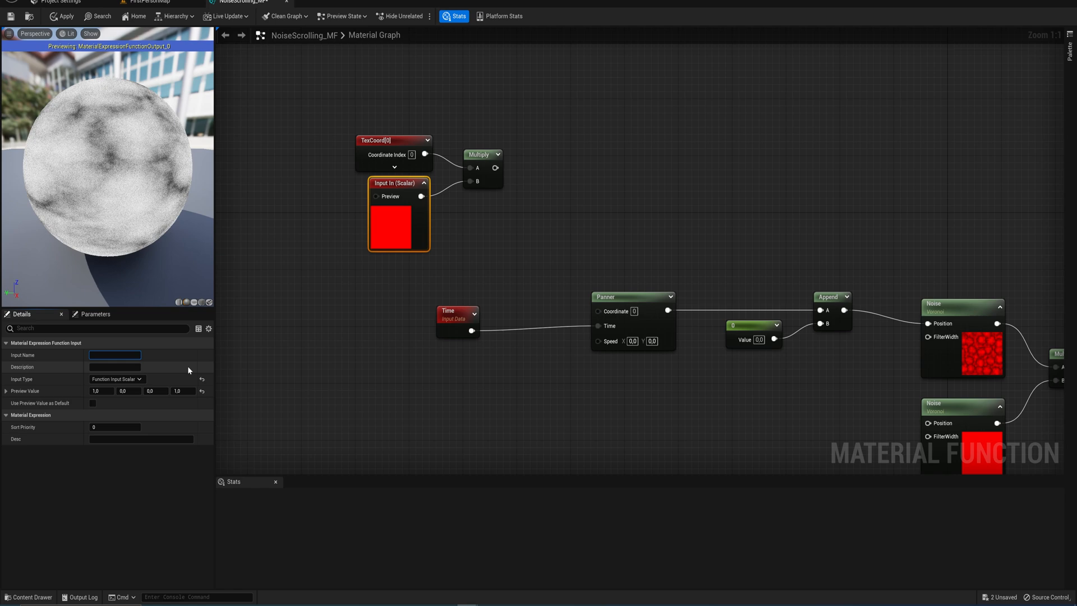
text(Scale)
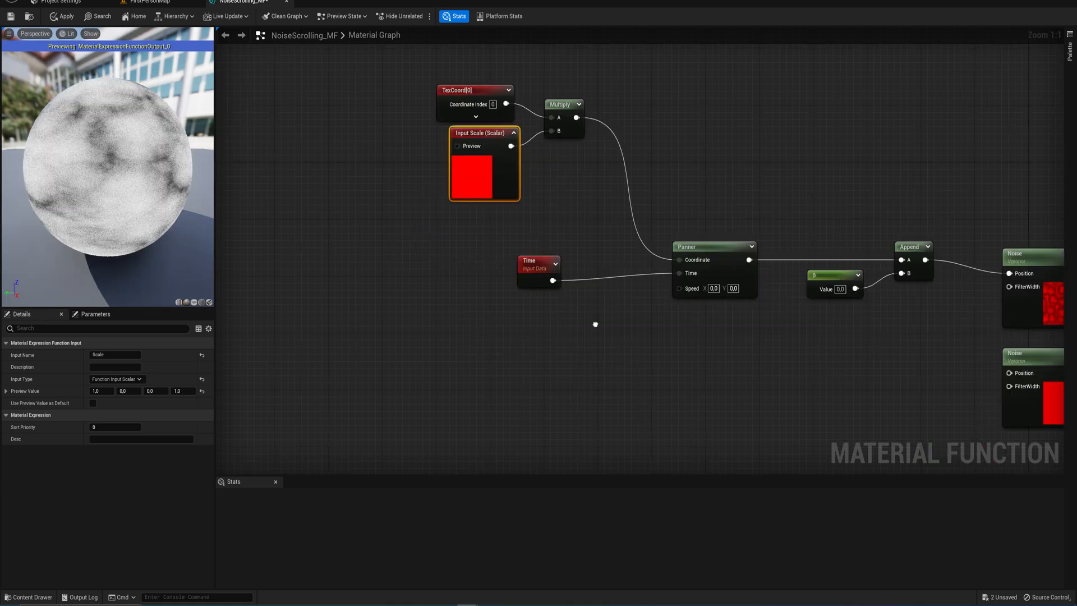
mouse_move(423, 379)
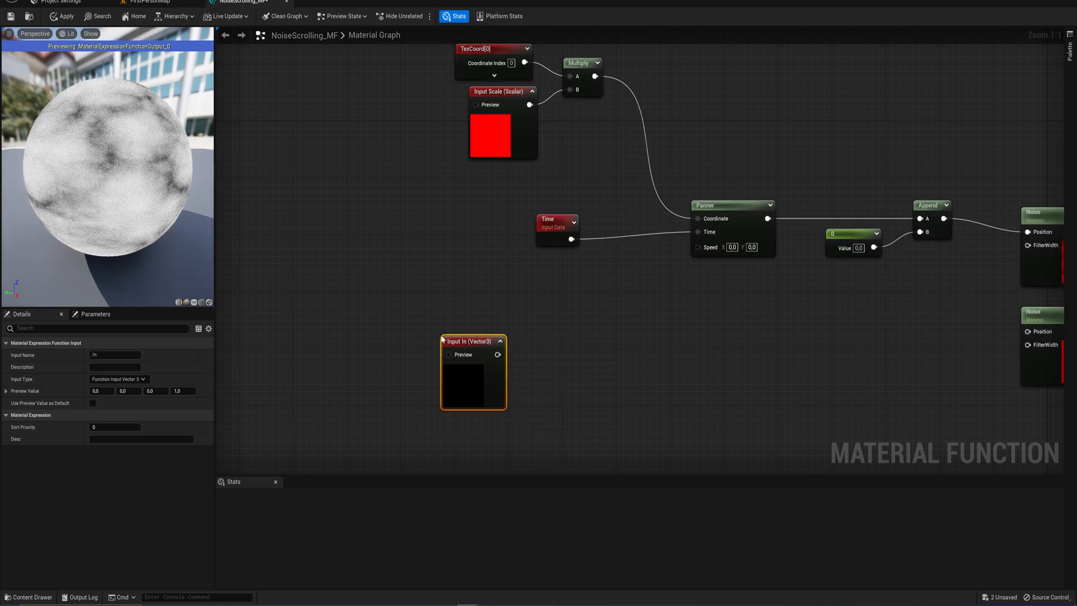
Step: Make the function input a Vector2 and route it through a Multiply by -1.0
click(118, 379)
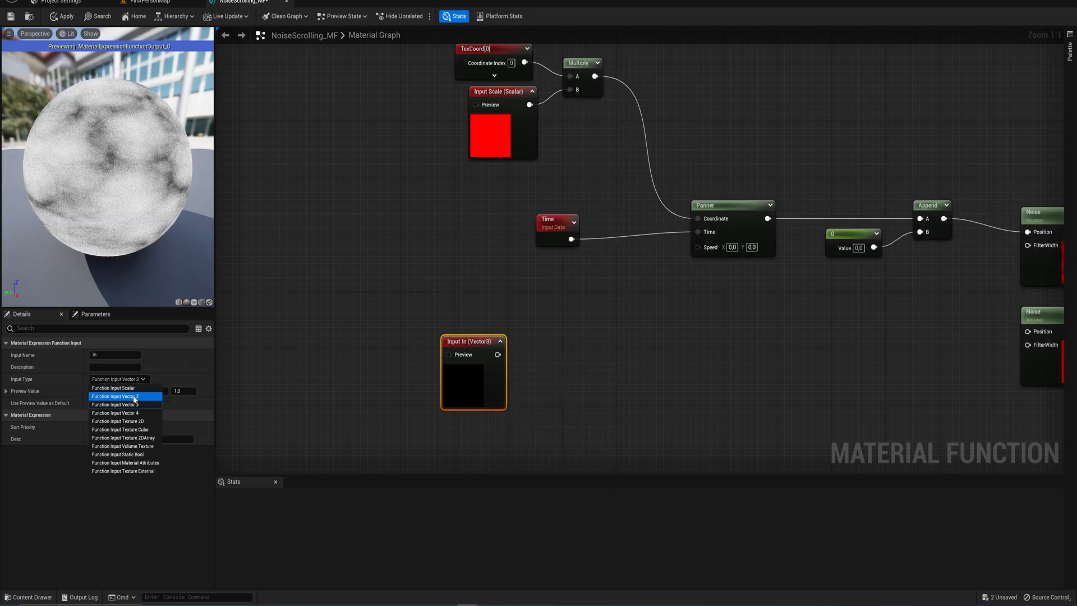
click(114, 395)
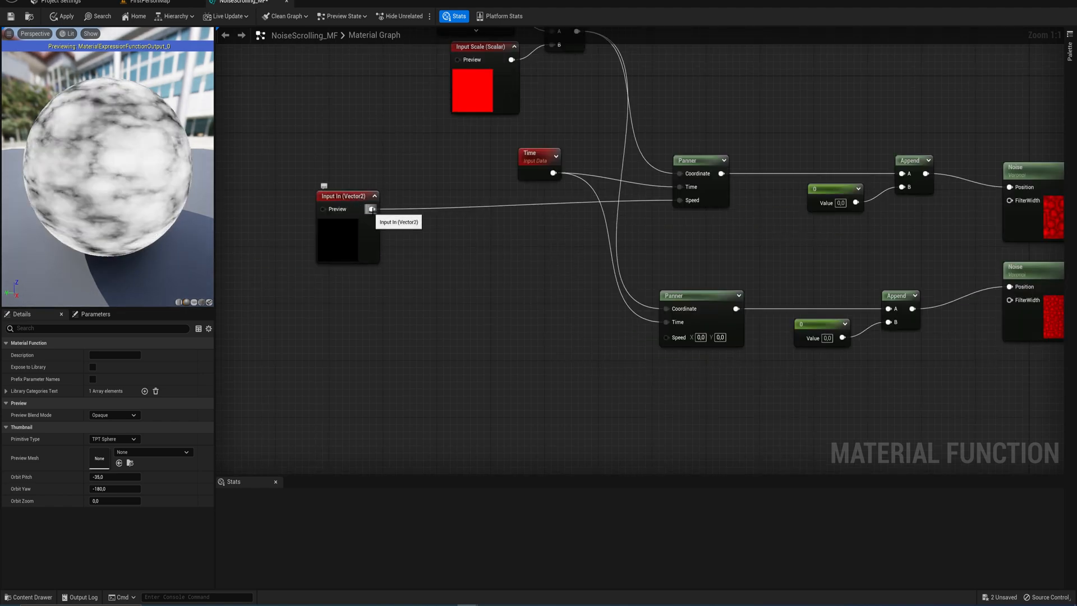
drag(371, 208, 432, 269)
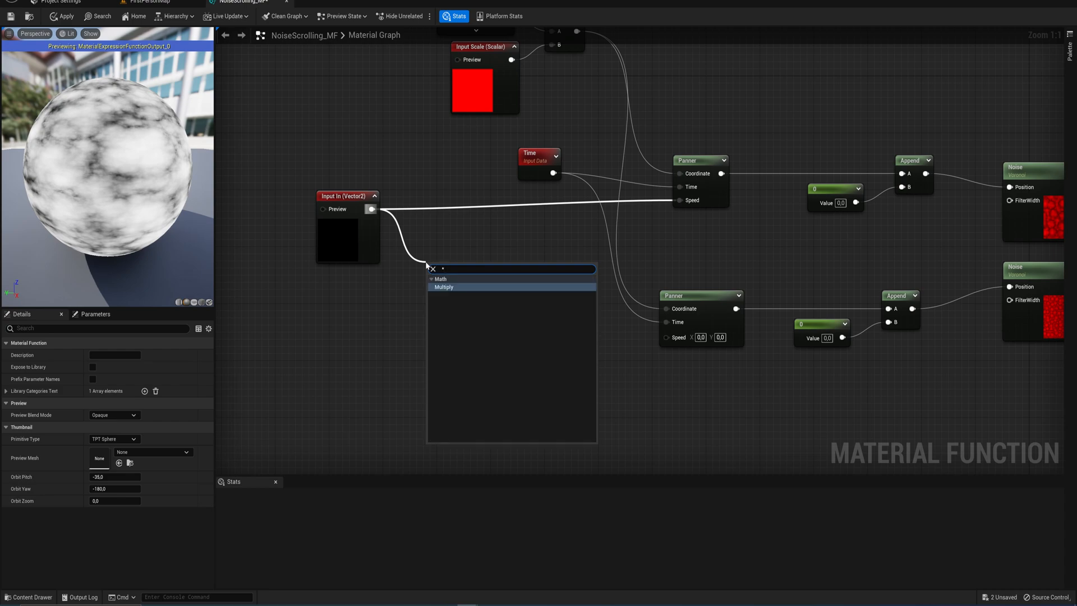
click(444, 287)
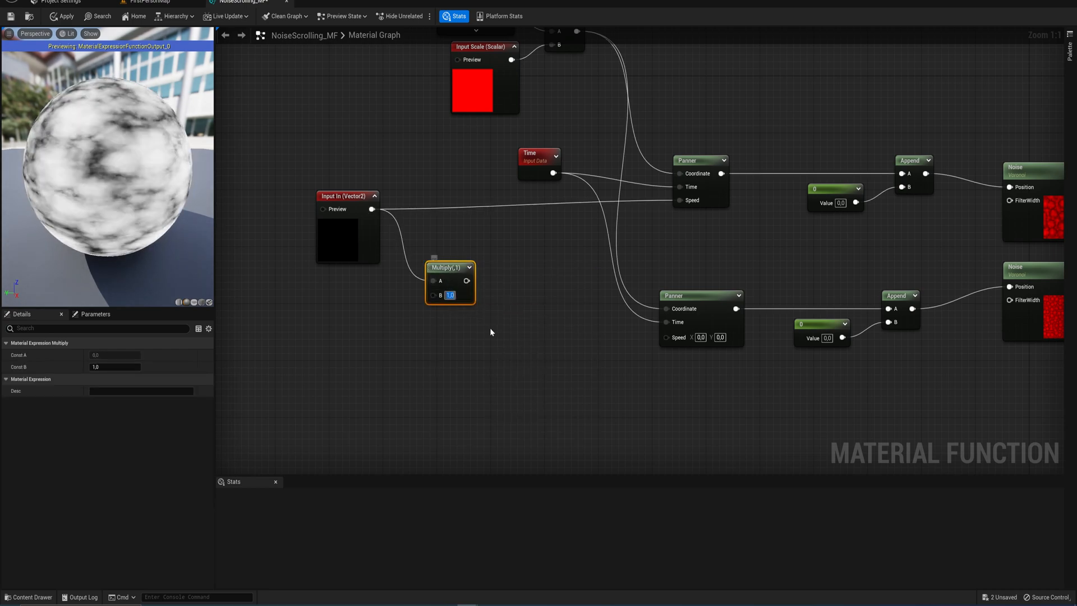
text(-1.0)
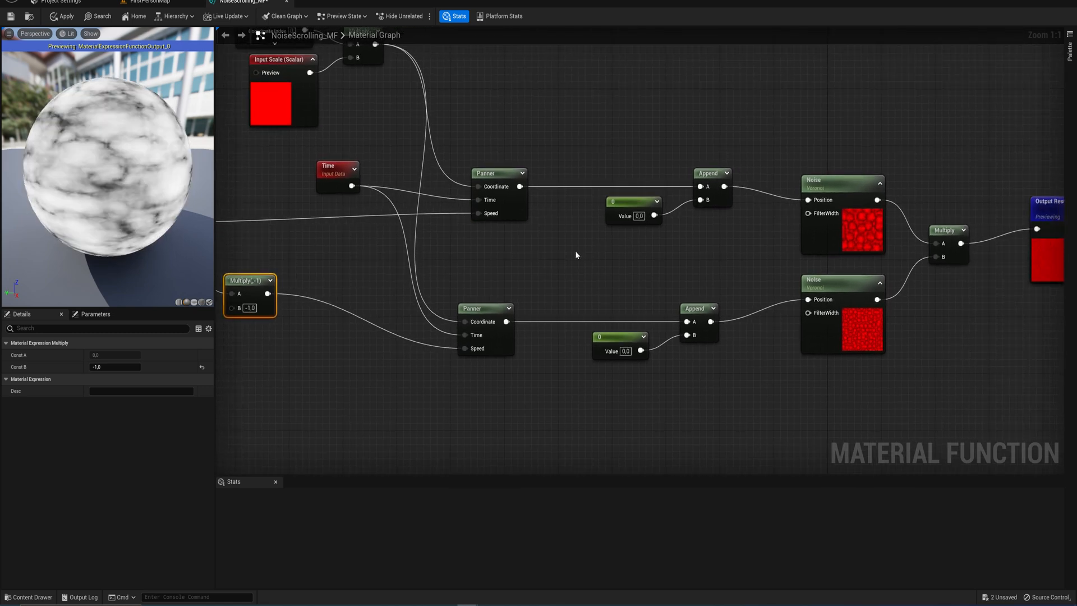
mouse_move(451, 225)
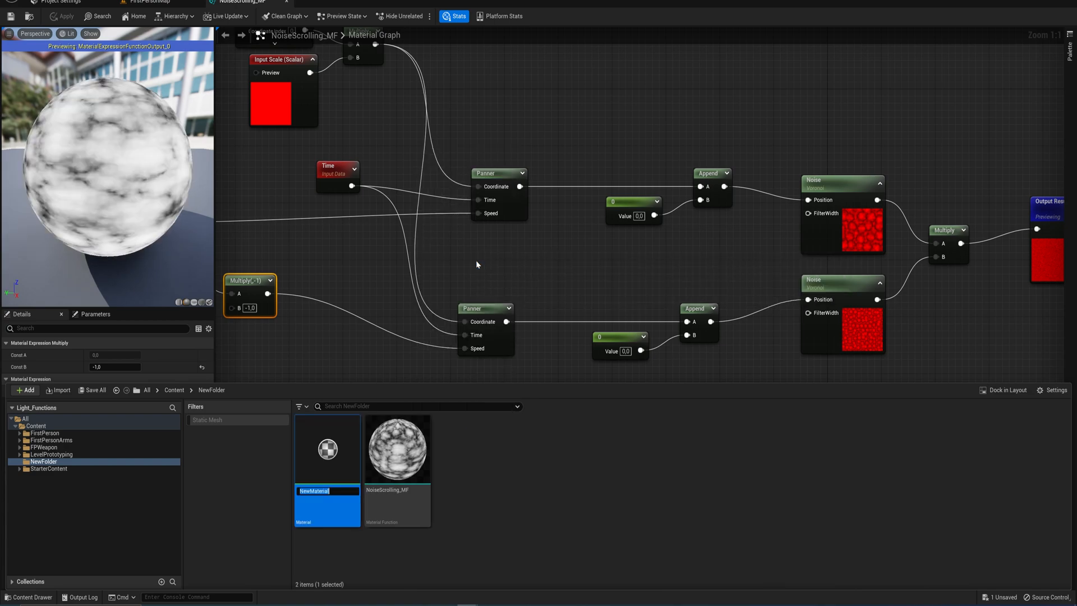
Step: Name the new material Caustics_M and switch its Material Domain to Light Function
text(Caustics)
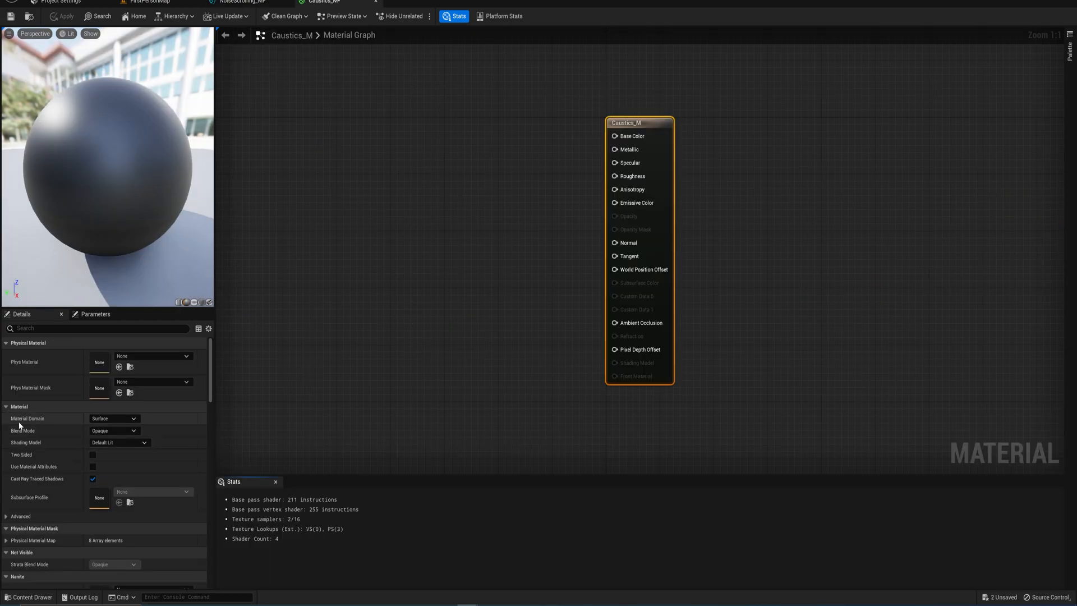
click(113, 419)
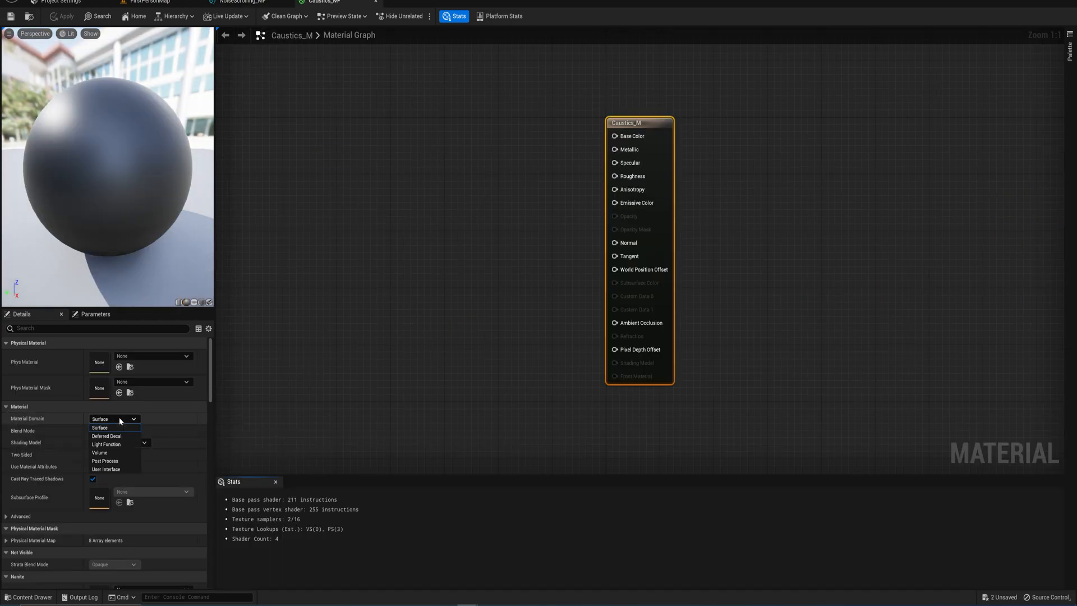
mouse_move(105, 444)
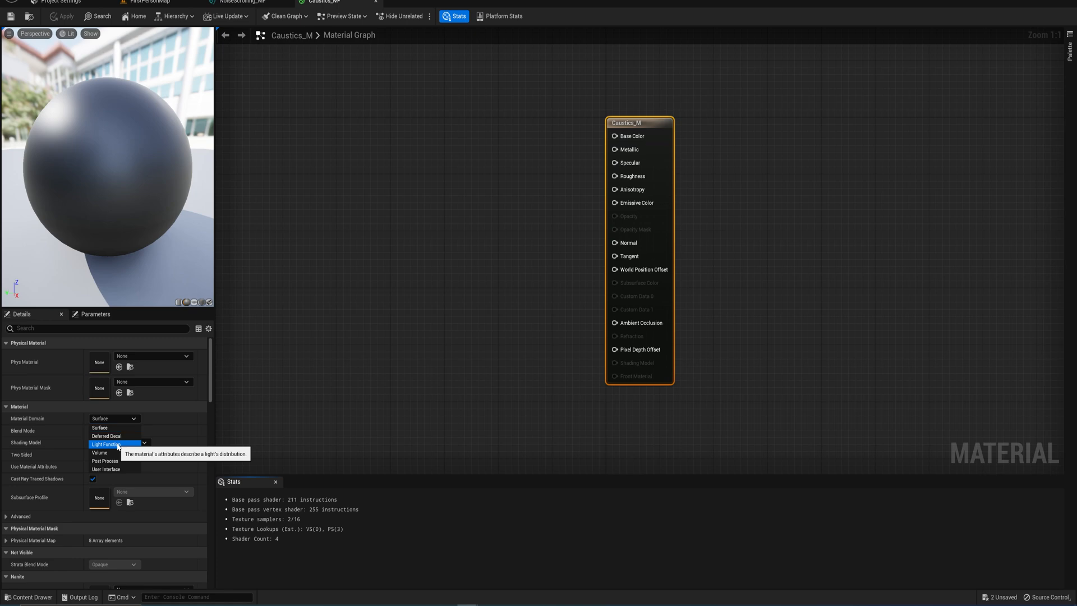
click(107, 444)
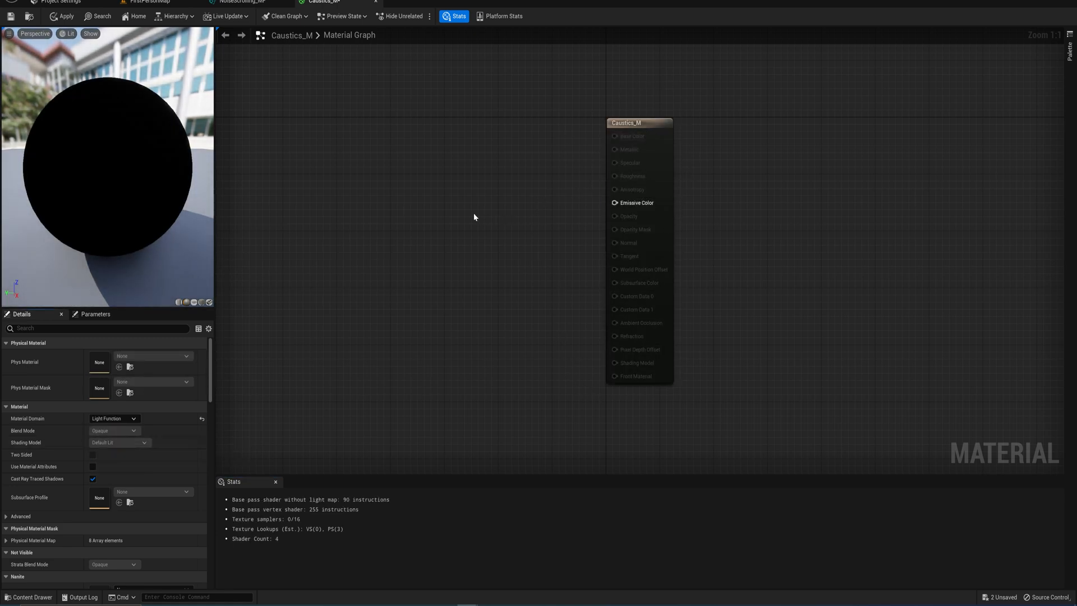
Step: Drag NoiseScrolling_MF from the Content Drawer into the Caustics_M graph
click(30, 597)
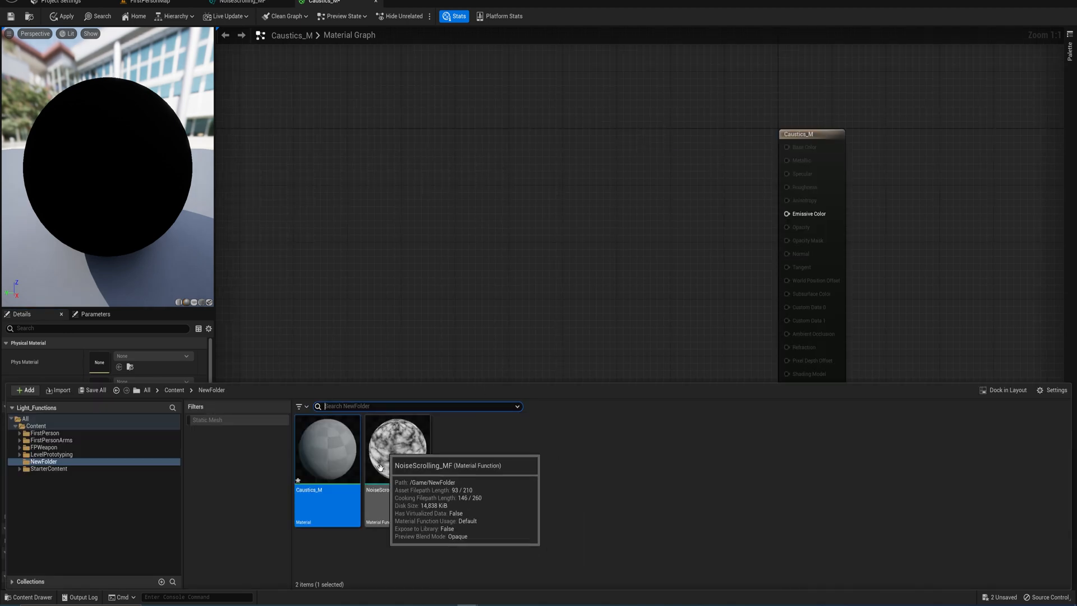
drag(397, 448, 423, 286)
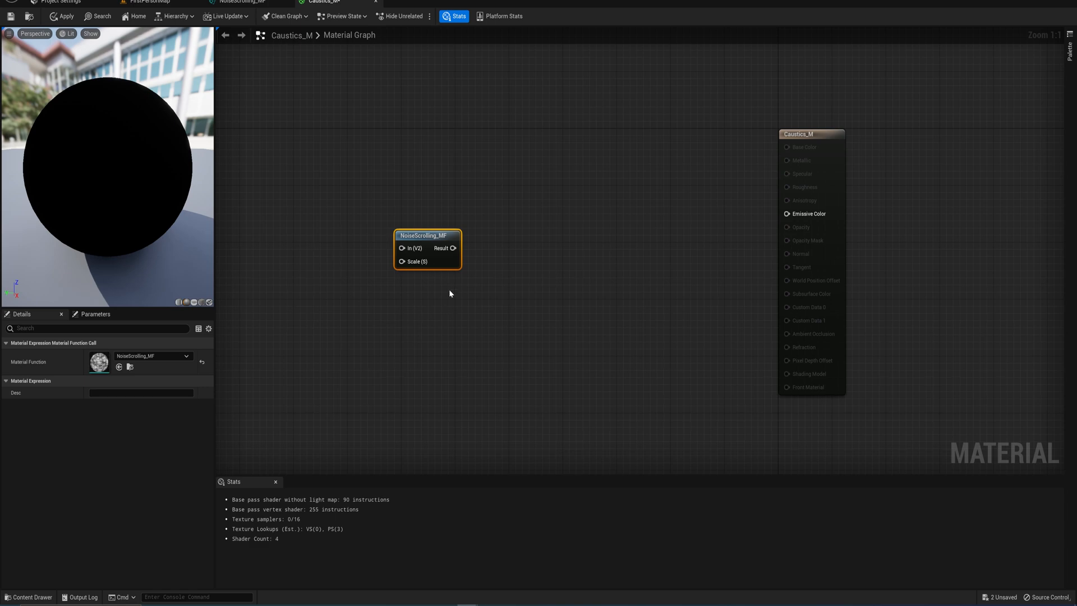
mouse_move(449, 275)
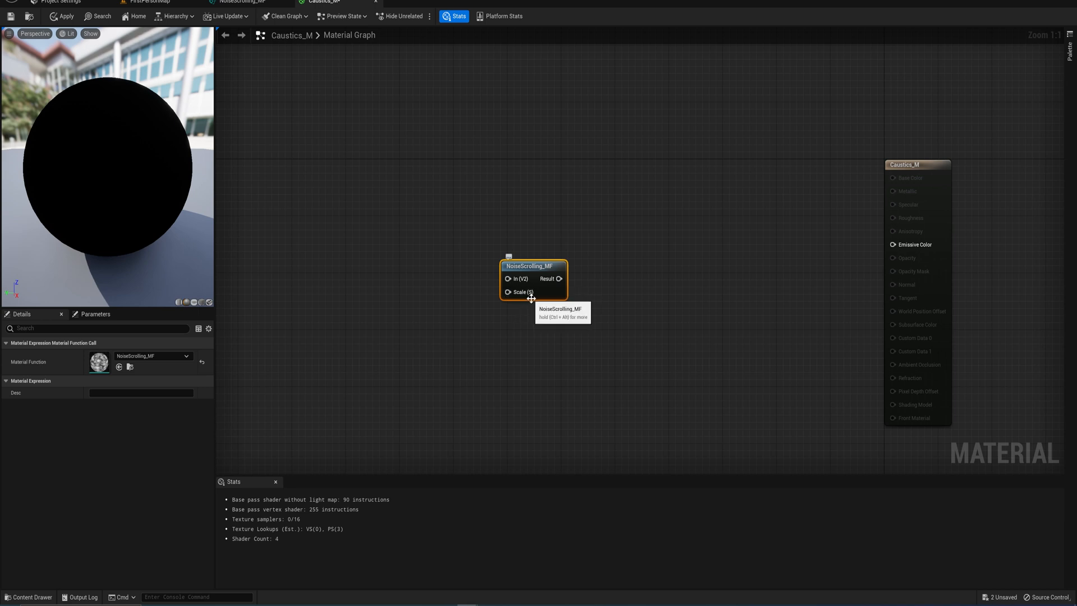
mouse_move(403, 283)
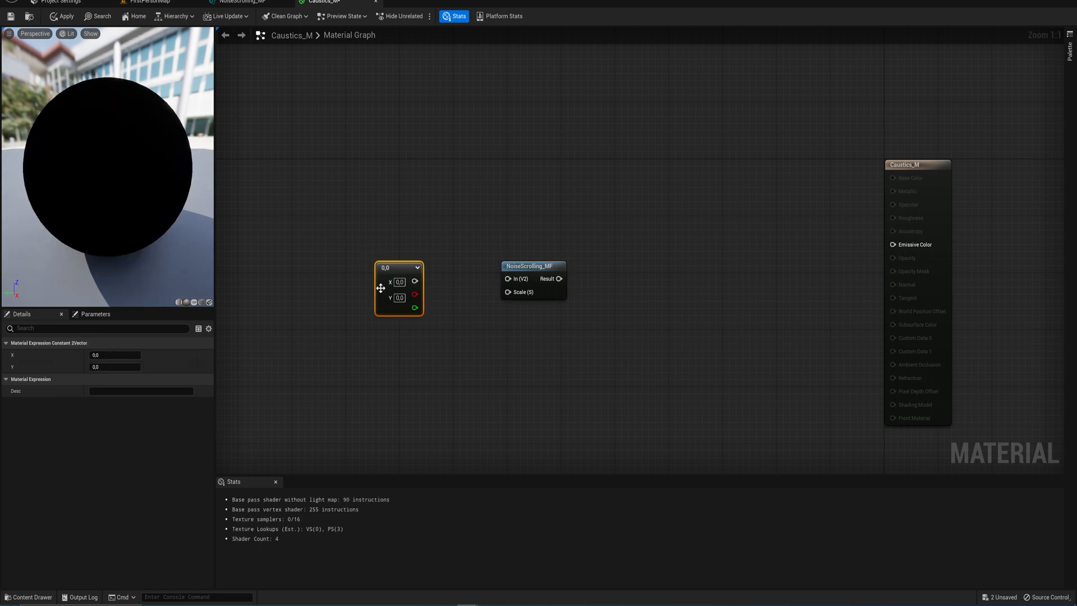
Step: Feed a (1, 0) constant vector into the NoiseScrolling_MF node's vector input
click(400, 282)
text(1)
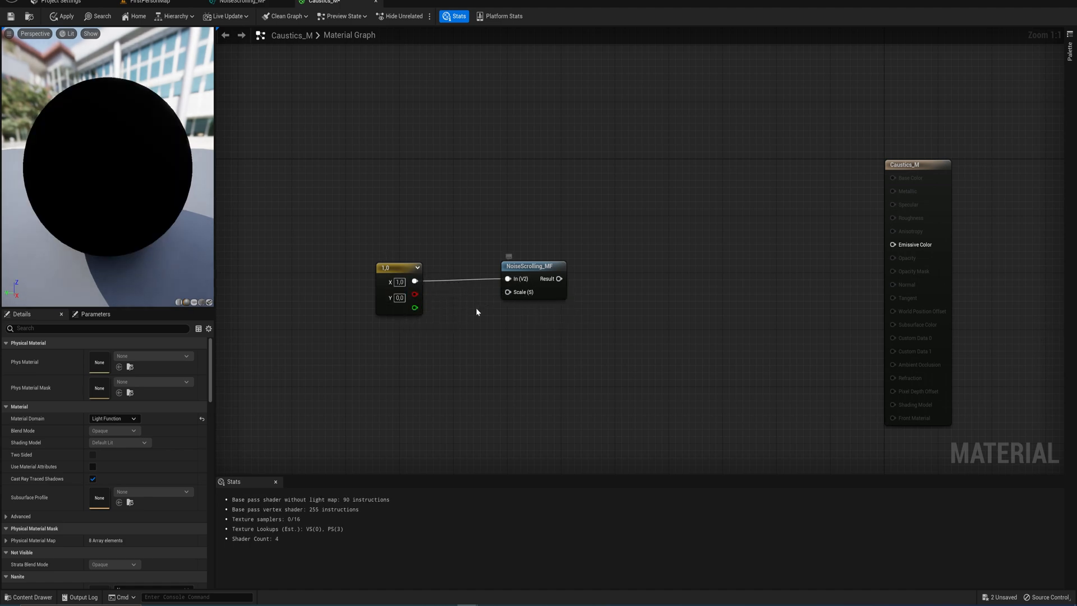
mouse_move(456, 301)
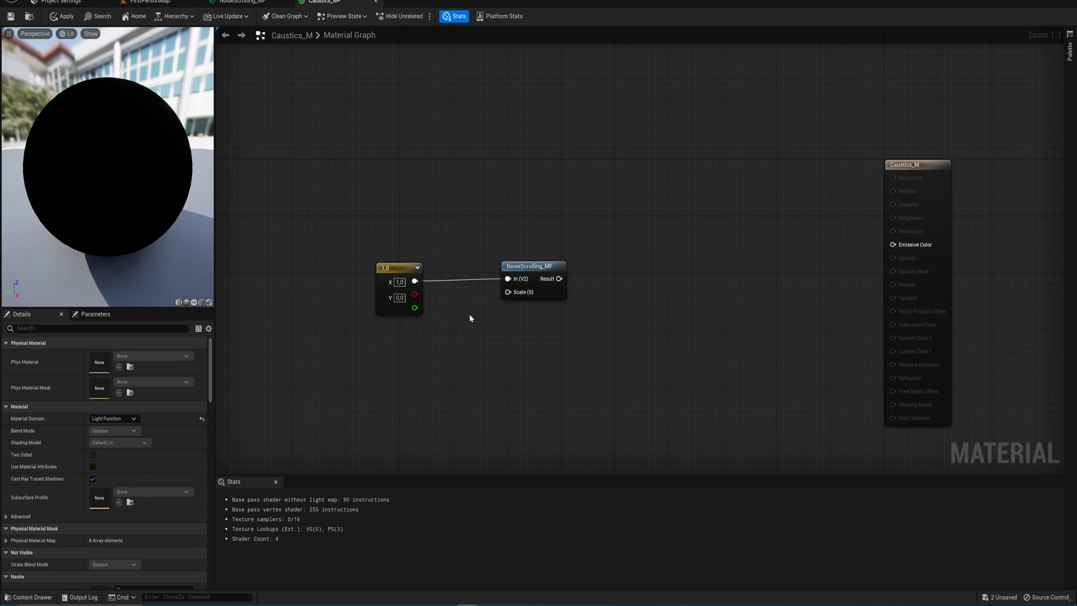
mouse_move(457, 230)
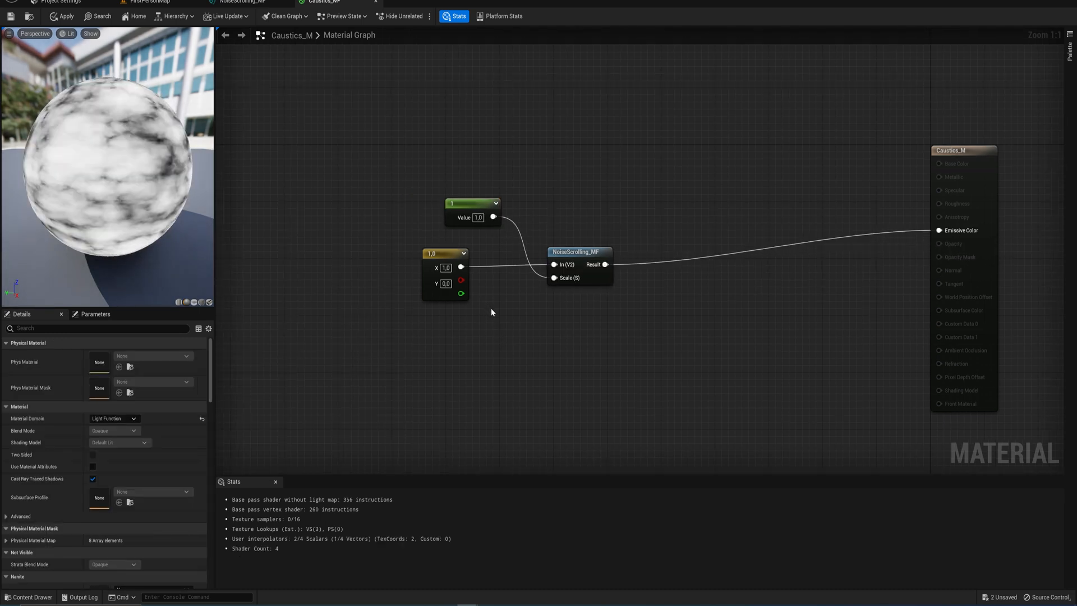
mouse_move(446, 267)
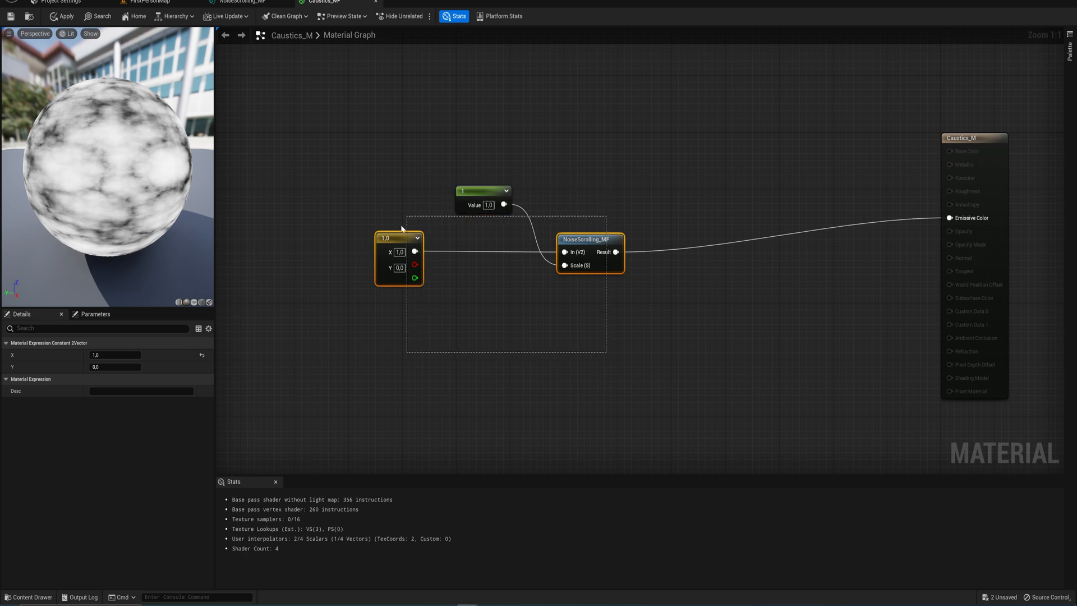
Step: Duplicate the noise calls with (-1,0) and (0,-1) directions and sum pairs into a final Add
click(600, 308)
text(add)
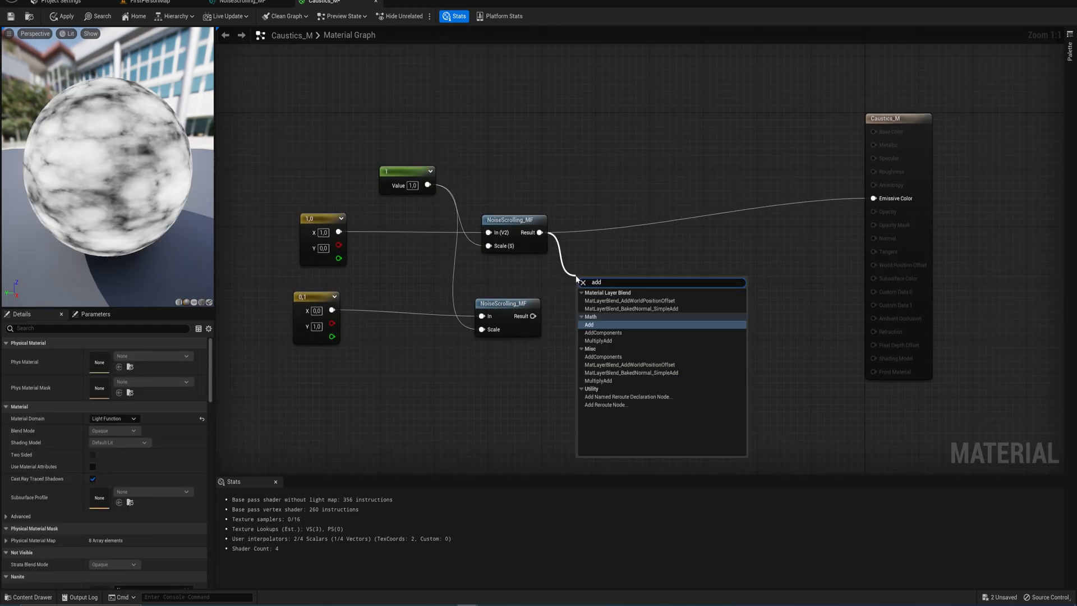
click(590, 324)
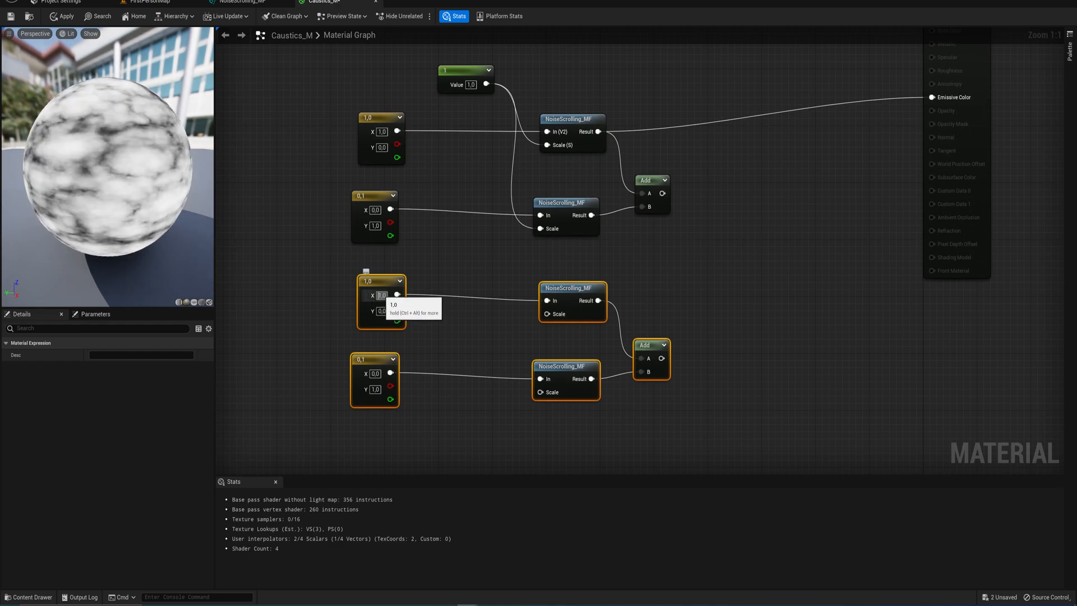
text(-1.0)
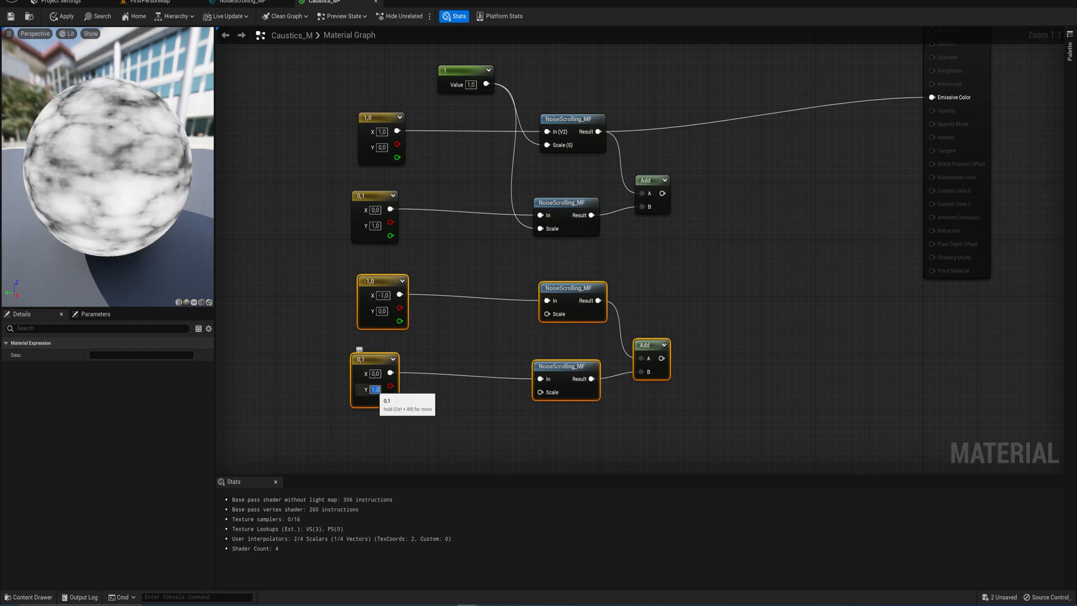
text(-1.0)
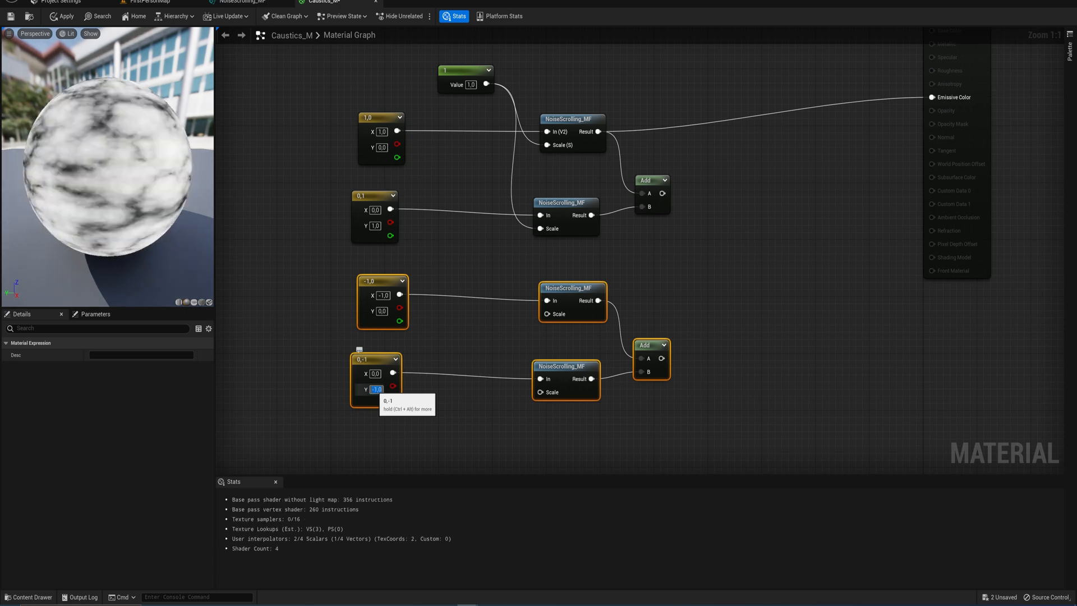
drag(663, 193, 741, 251)
text(/)
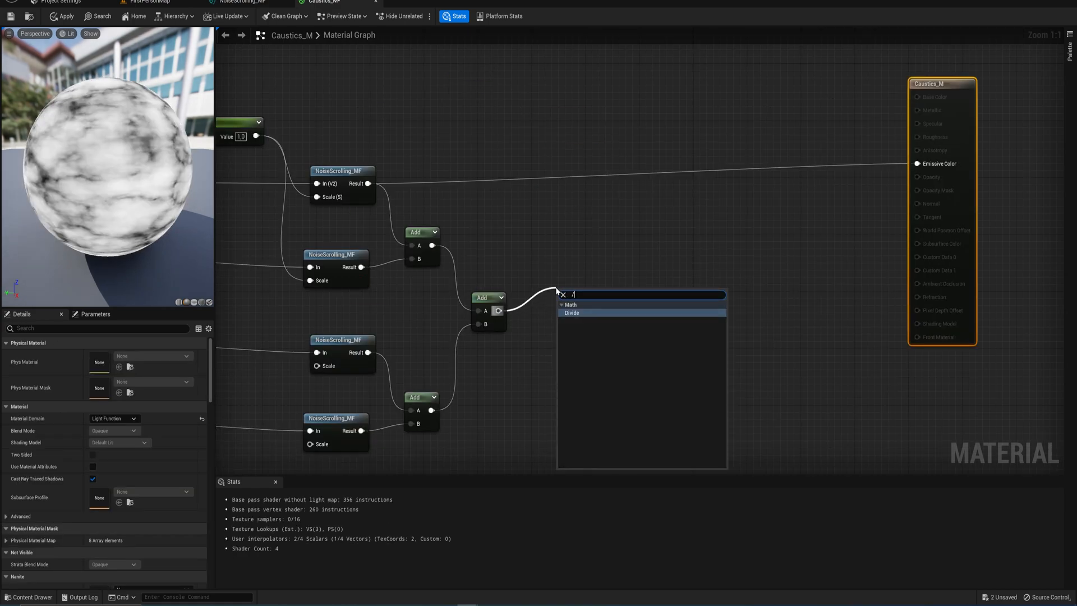
Step: Divide the final noise sum by 60 to darken the result
click(572, 313)
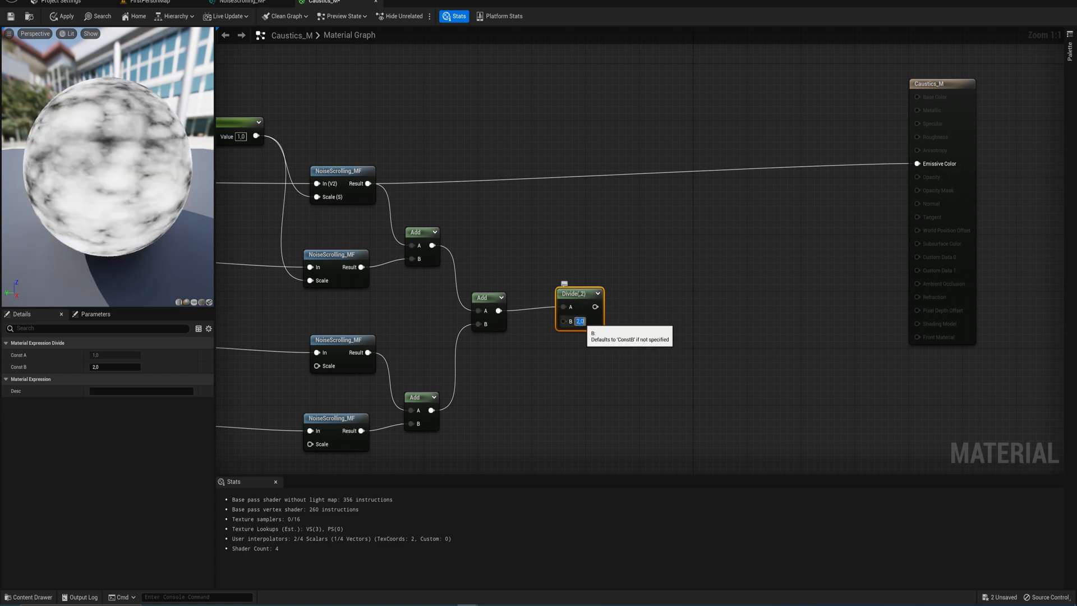
text(35)
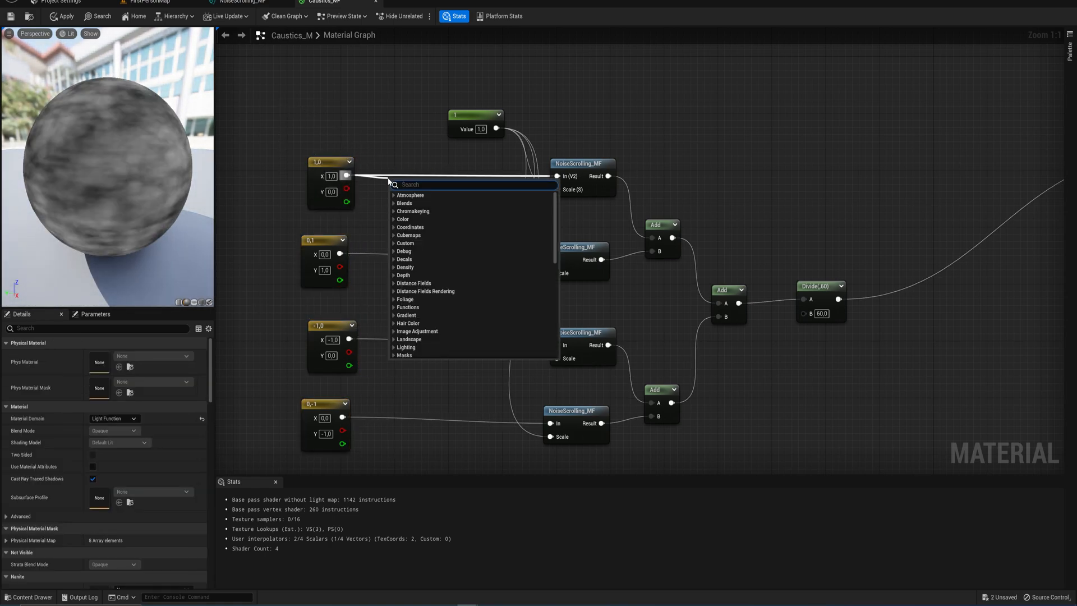
Step: Insert Divide-by-40 nodes after each direction vector and add TexCoord[0] to the divided sum
click(412, 184)
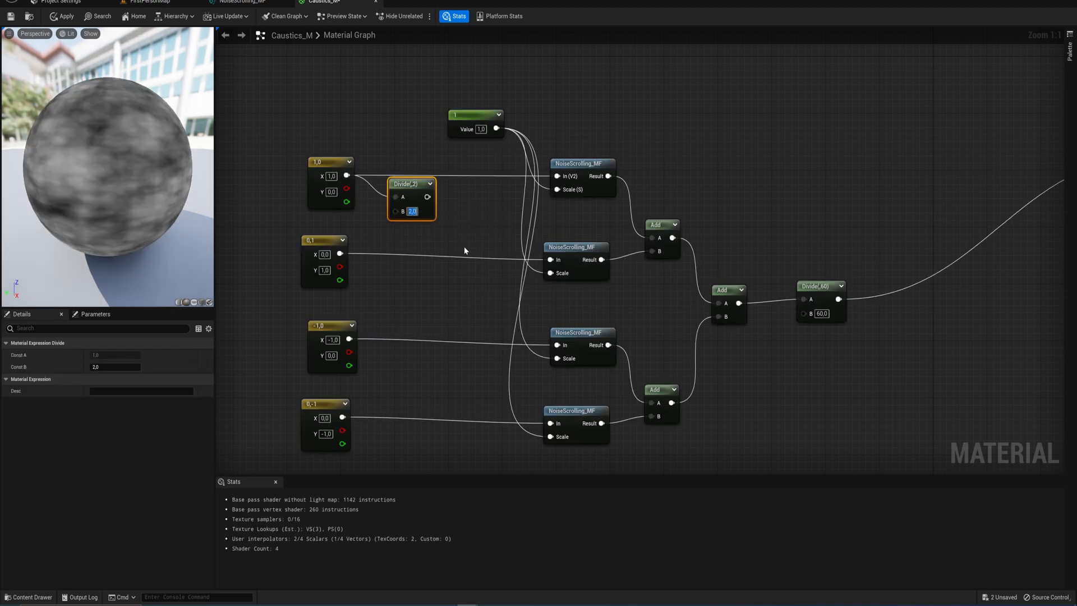
text(40.0)
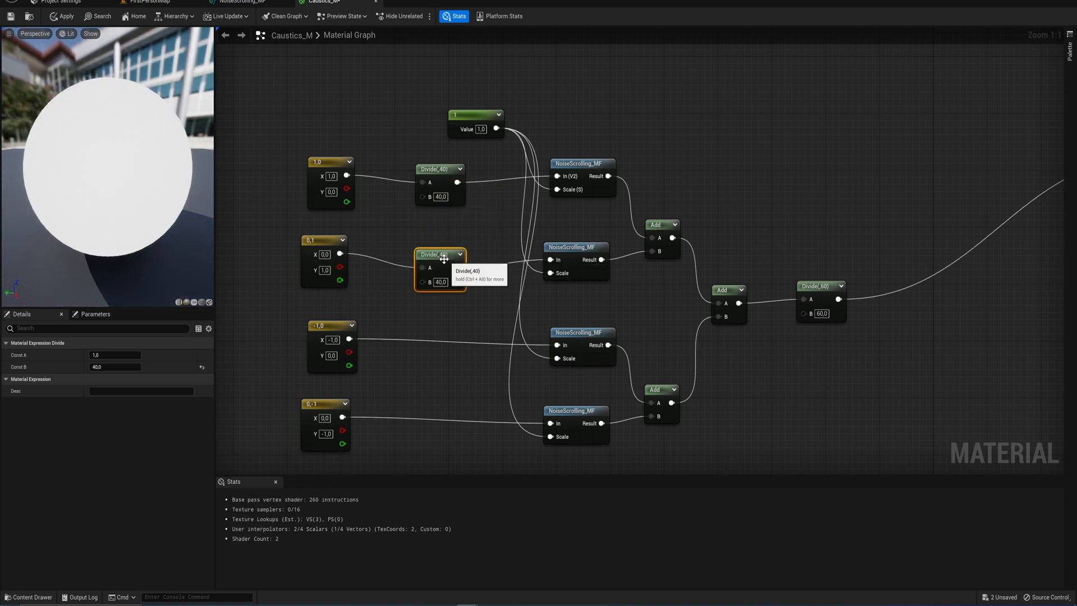
click(440, 247)
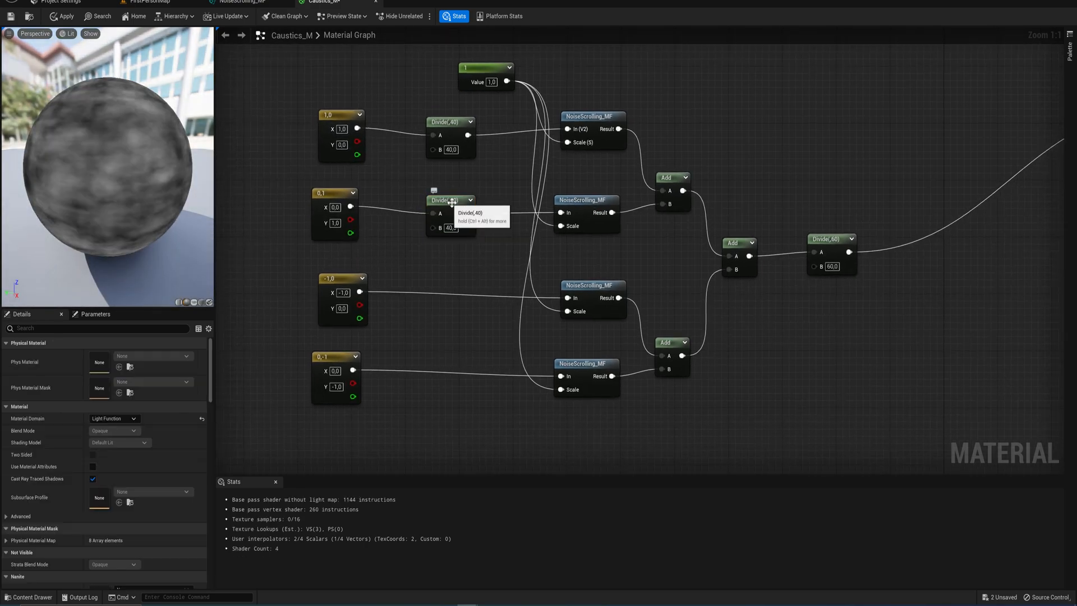
click(431, 285)
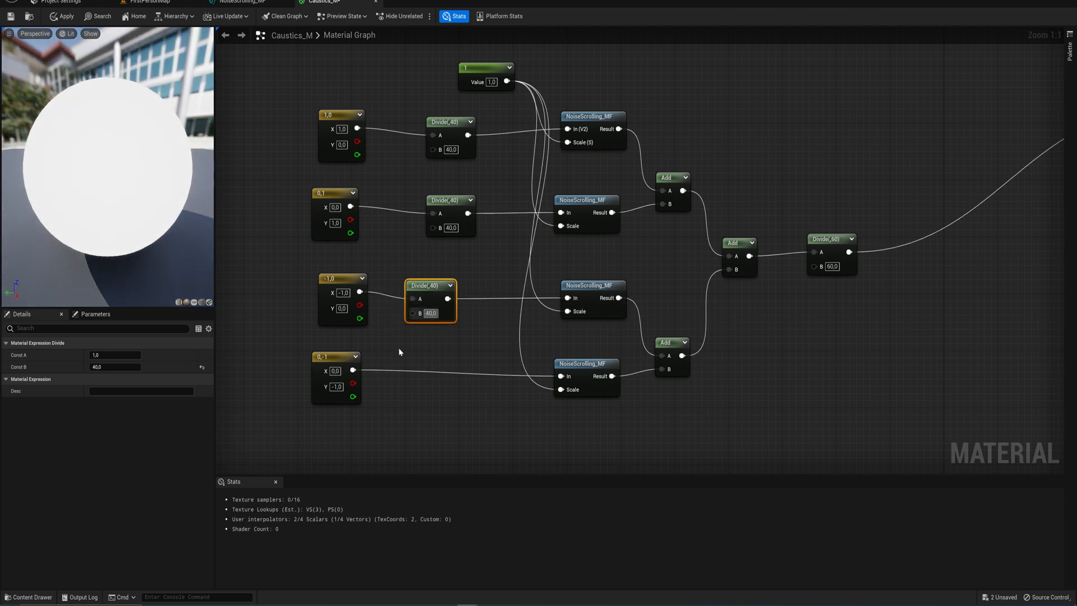
drag(430, 300, 456, 300)
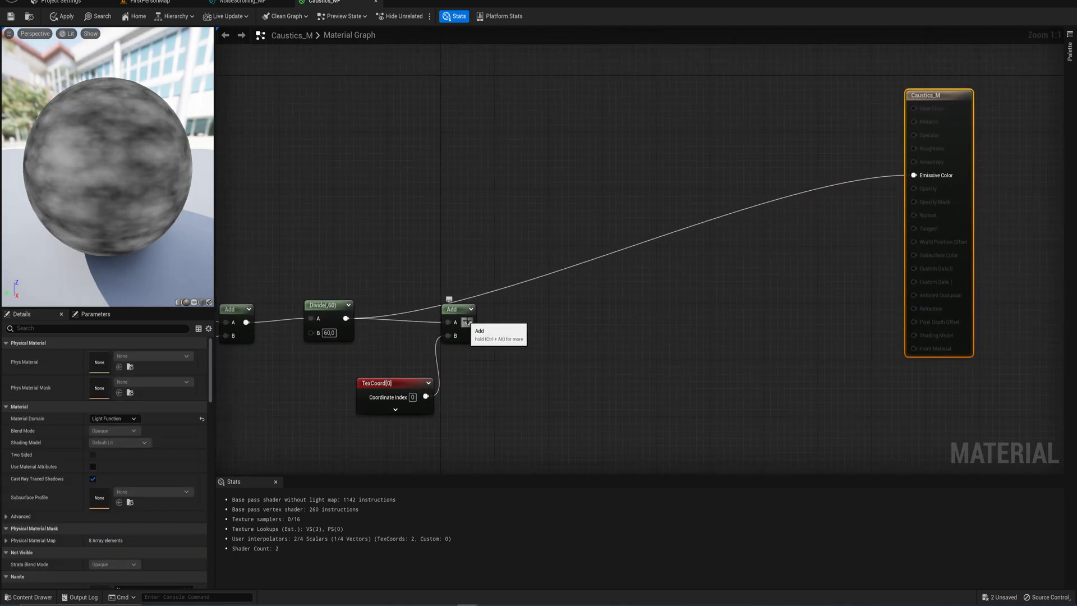
Step: Add a Time-driven Panner on the summed coordinates, with a (1,1) speed vector divided by 50
click(468, 322)
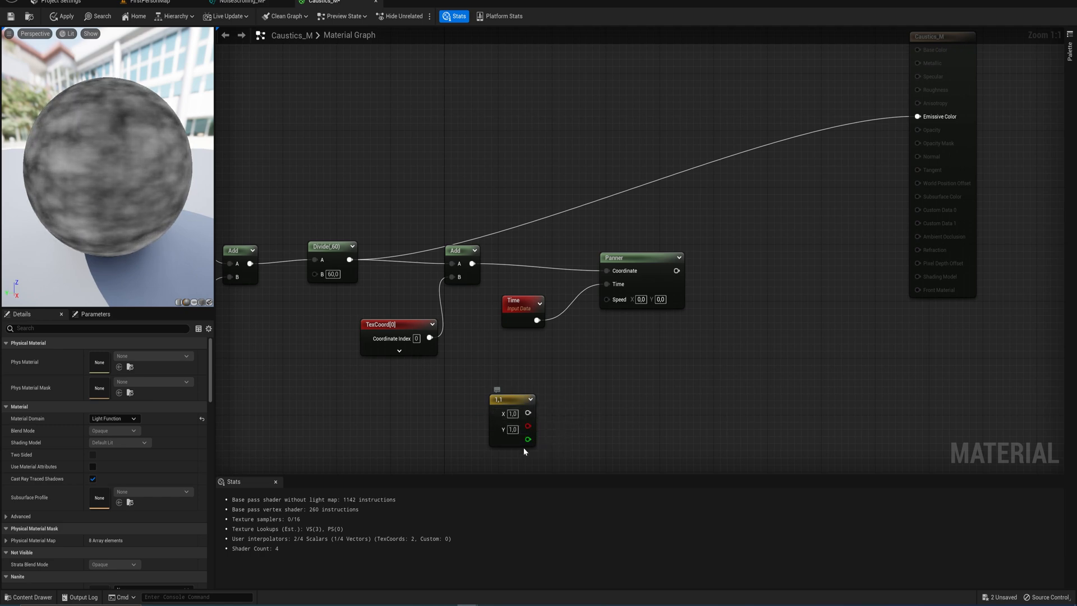
click(512, 384)
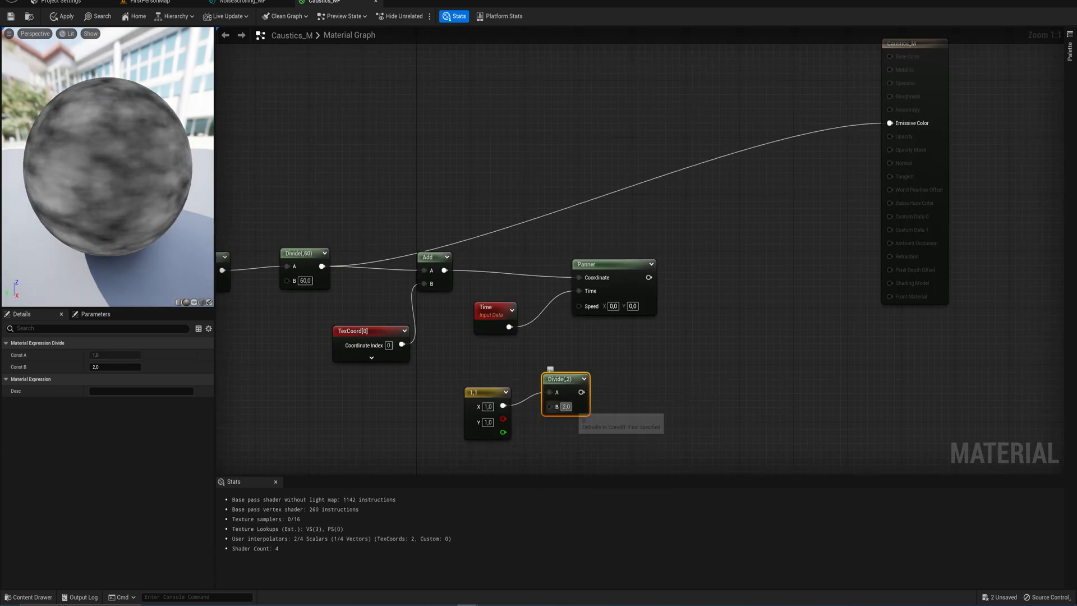
text(50.0)
text(noise)
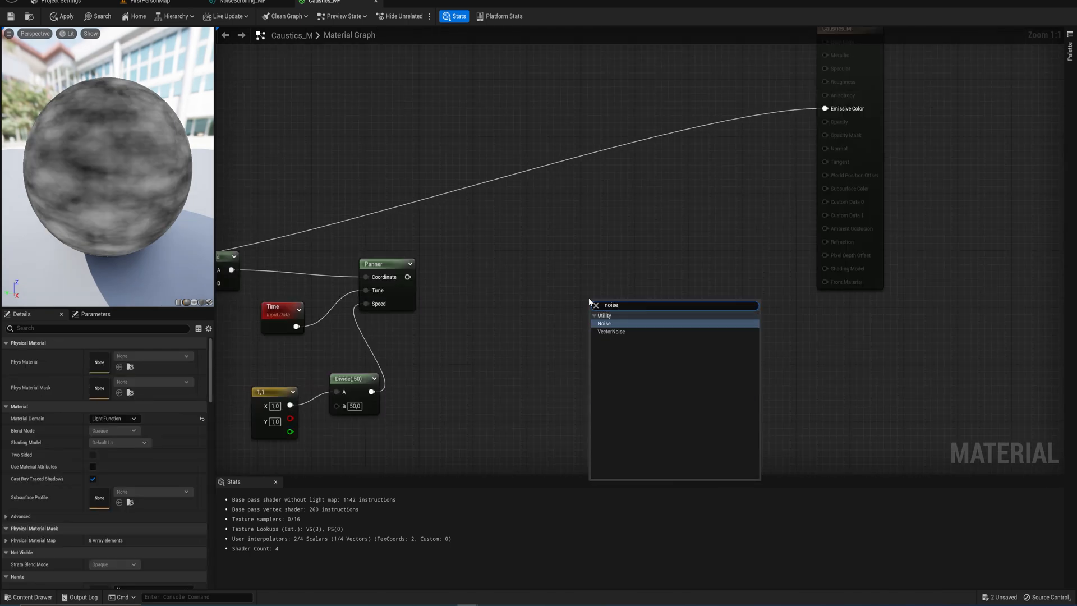
Step: Add a Noise node using the Voronoi function, turbulence off, with its Levels value edited
click(604, 323)
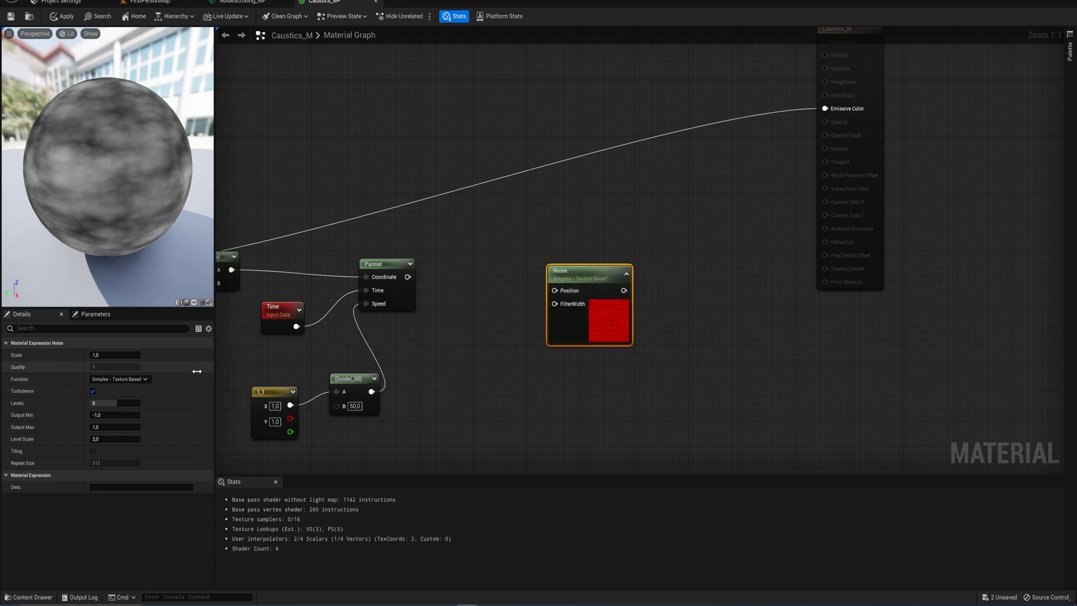
click(119, 379)
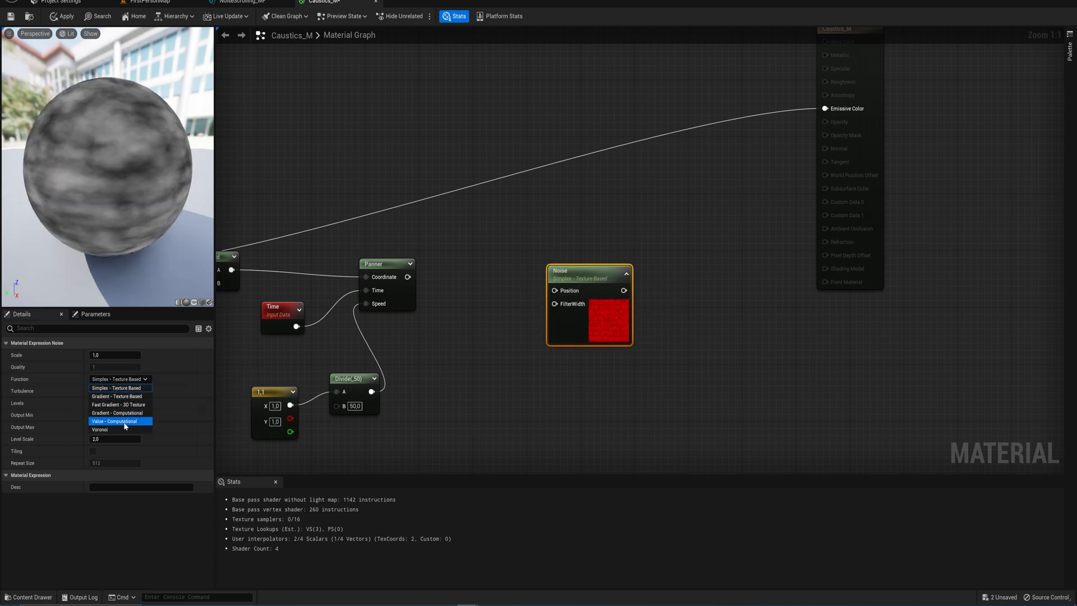
click(99, 429)
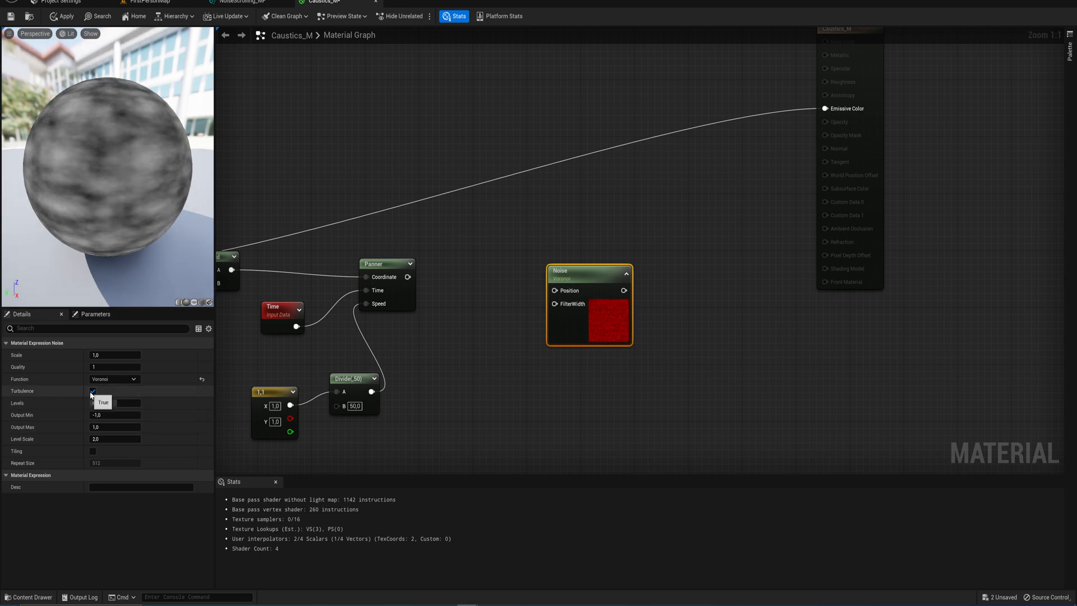
click(93, 391)
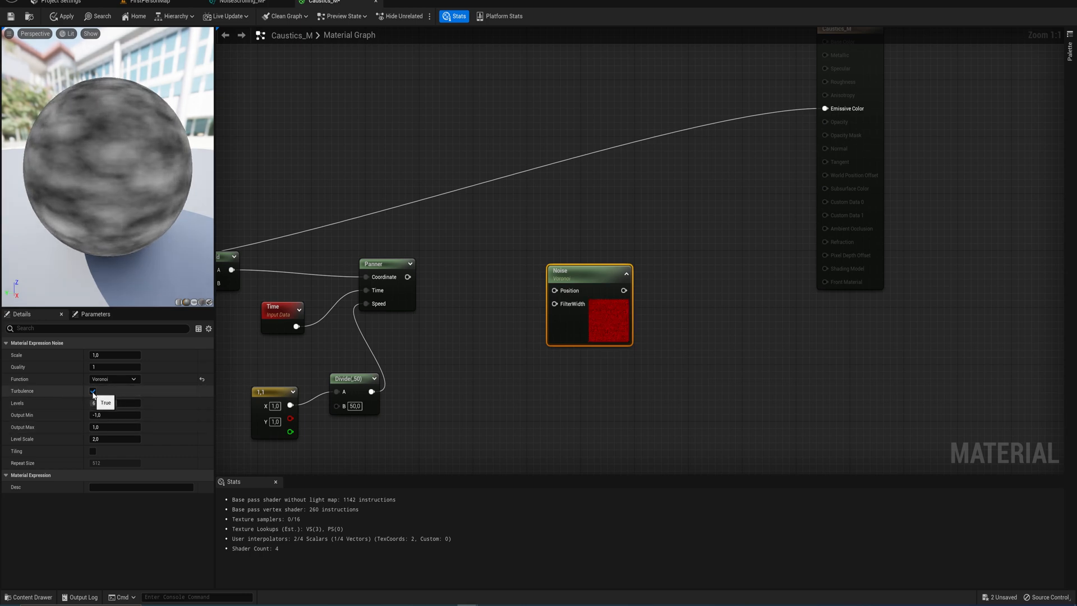
click(93, 391)
text(1)
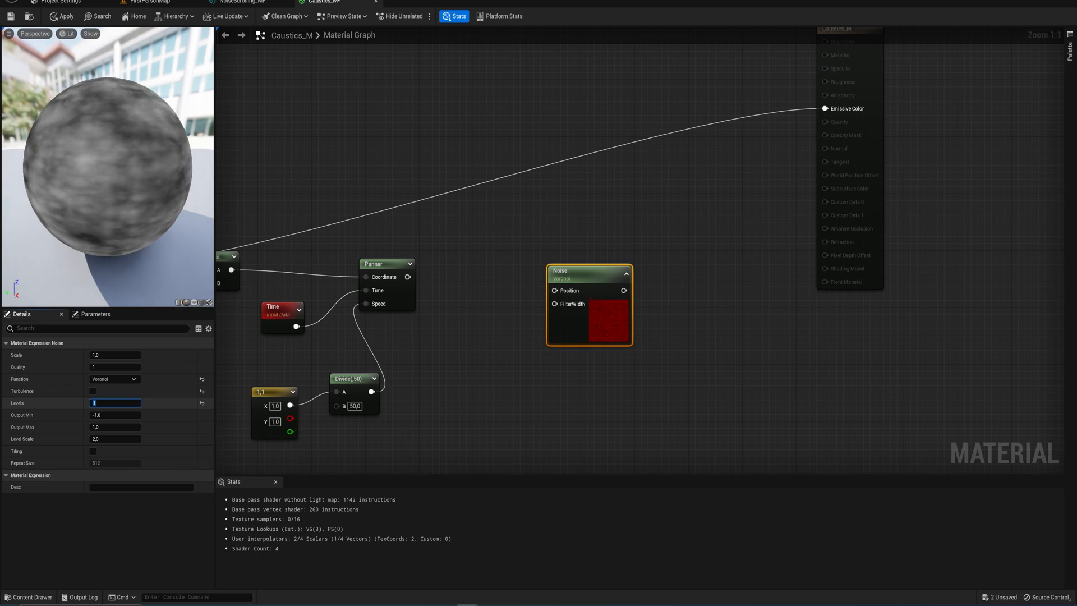
click(115, 415)
text(smoot)
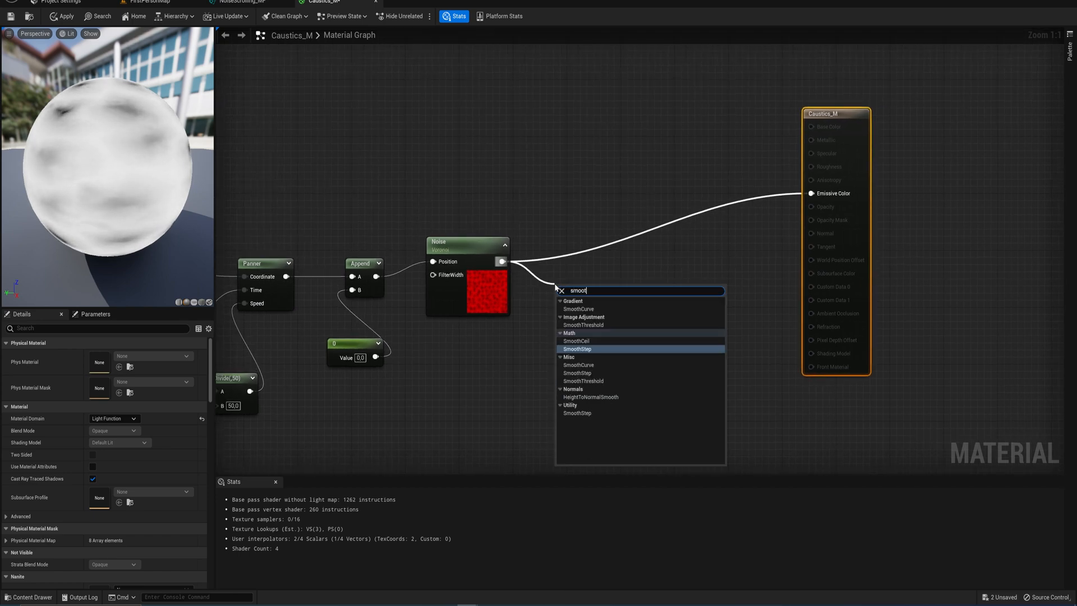
Step: Pass the noise through SmoothStep (min 1.0, max 0.4) and One Minus into Emissive Color
click(578, 349)
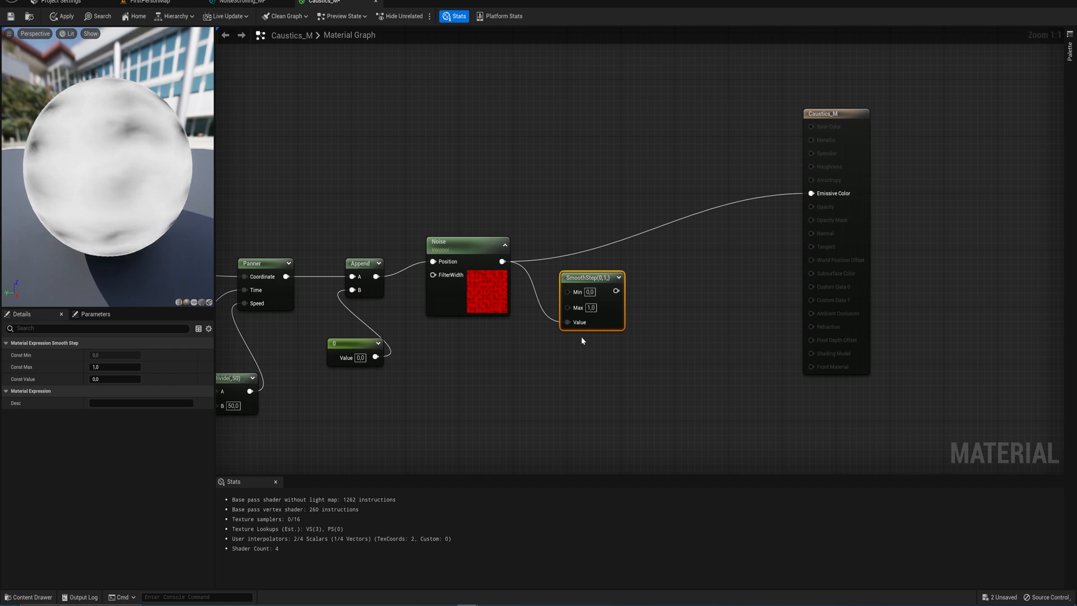
mouse_move(578, 292)
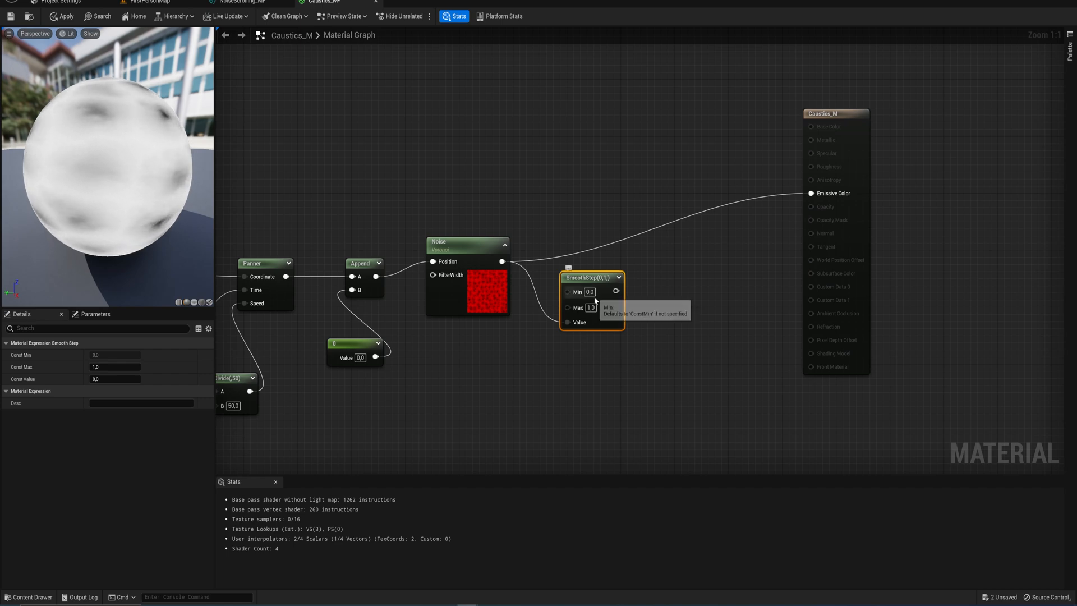
click(589, 291)
text(1)
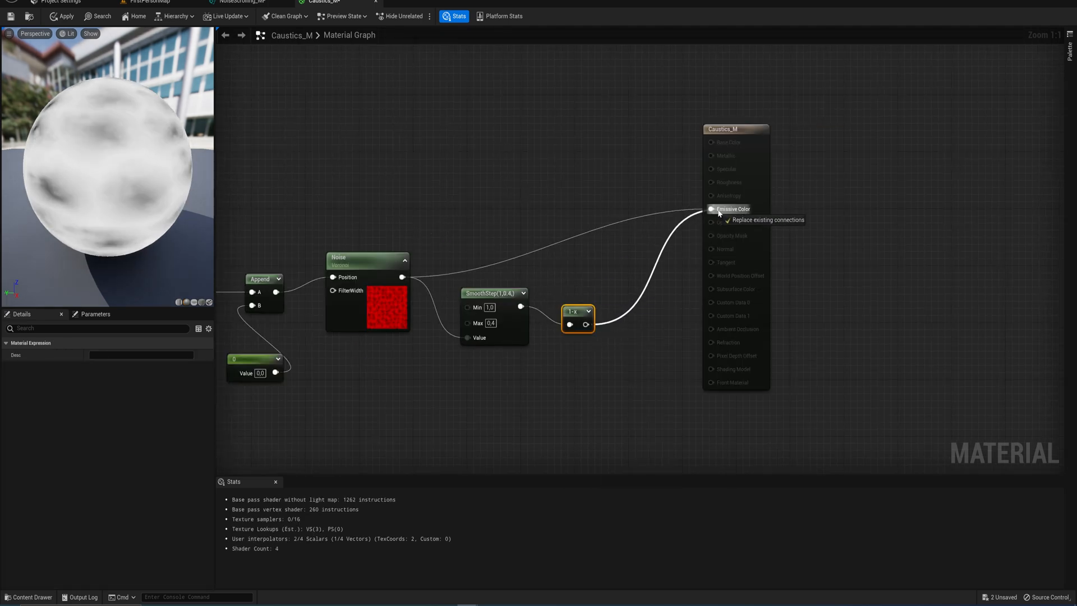
click(733, 209)
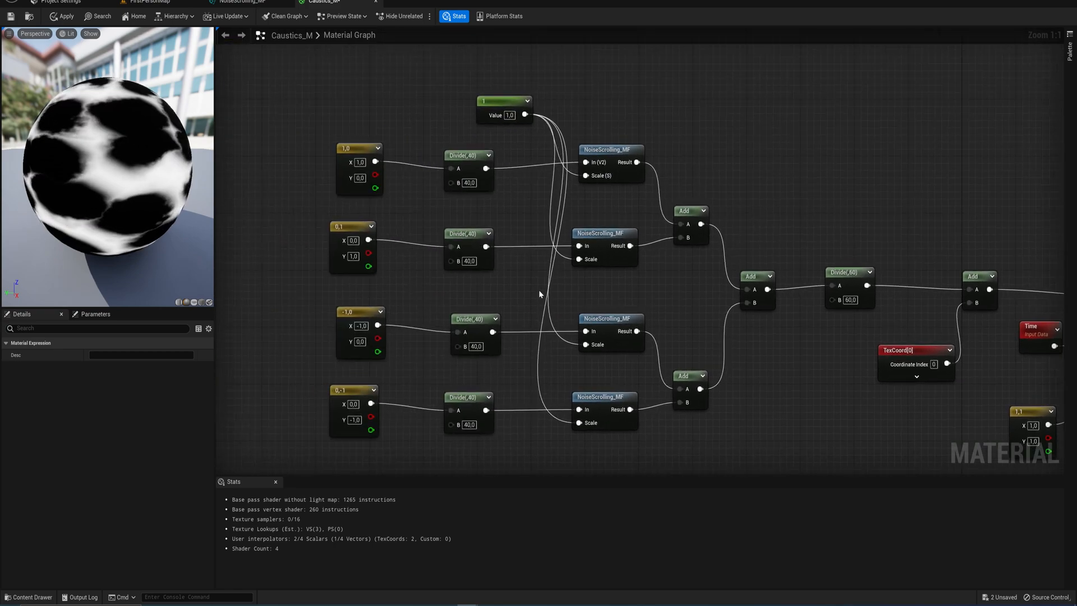
Step: Set the shared noise Scale constant to 0.4 and return to the FirstPersonMap level
click(508, 115)
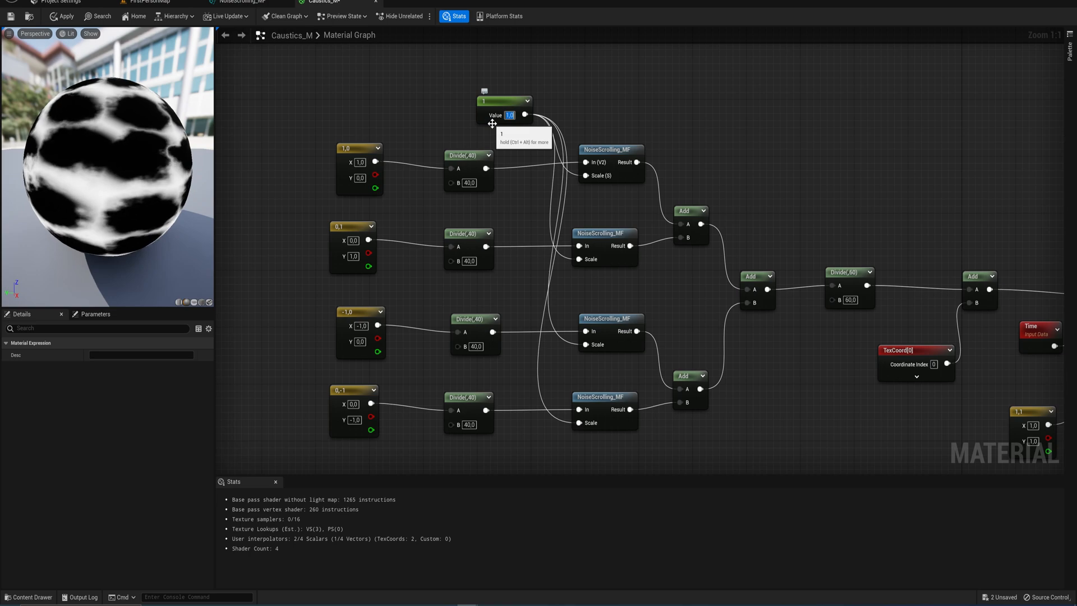
text(0.4)
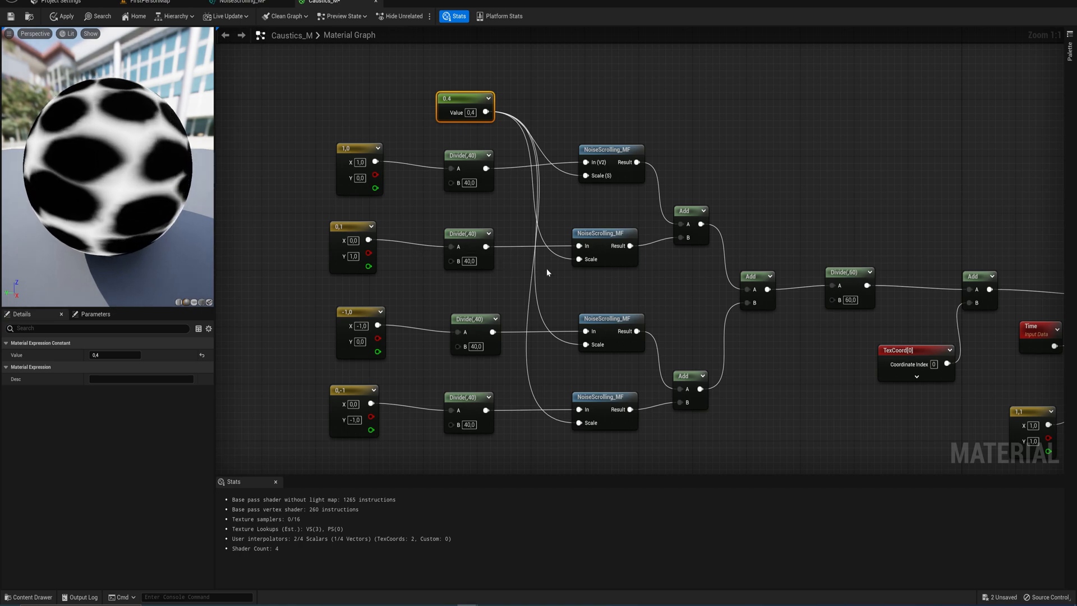
click(146, 3)
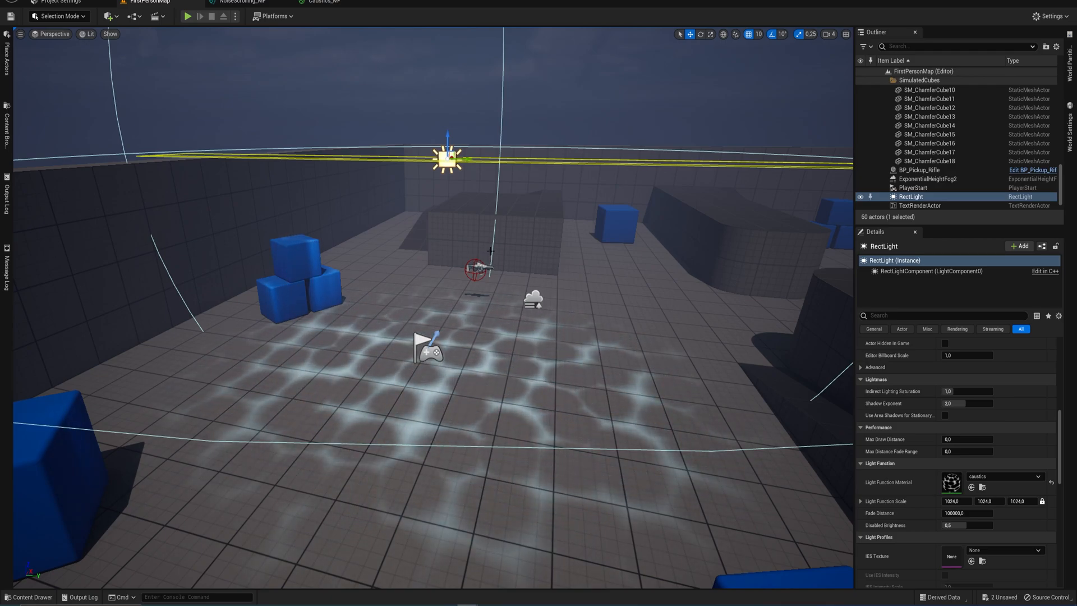
Step: Choose Caustics_M as the Light Function Material in the RectLight's Details panel
scroll(down, 3)
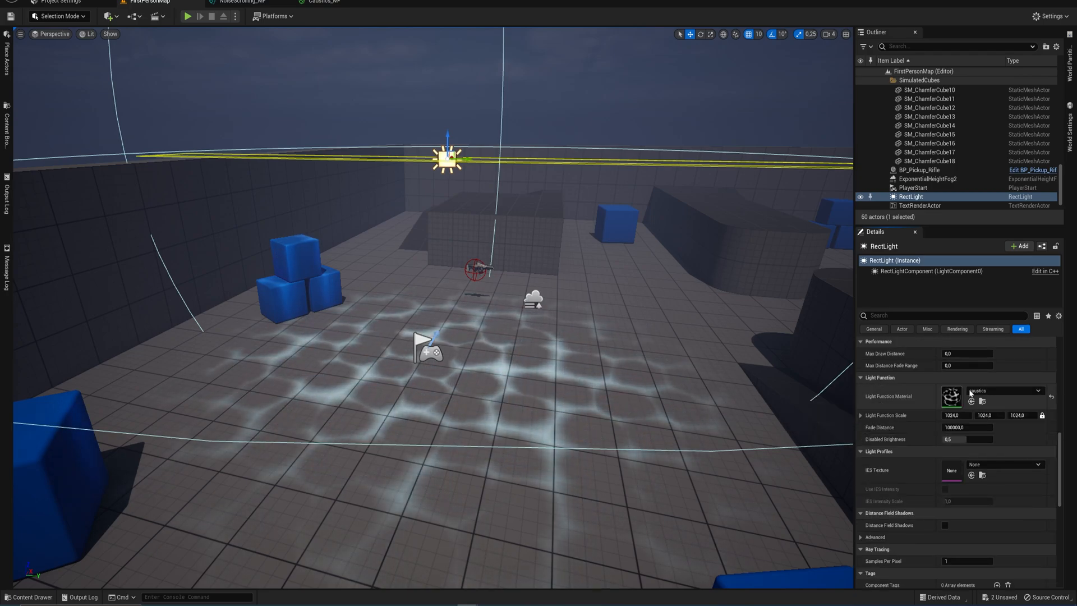
click(1037, 391)
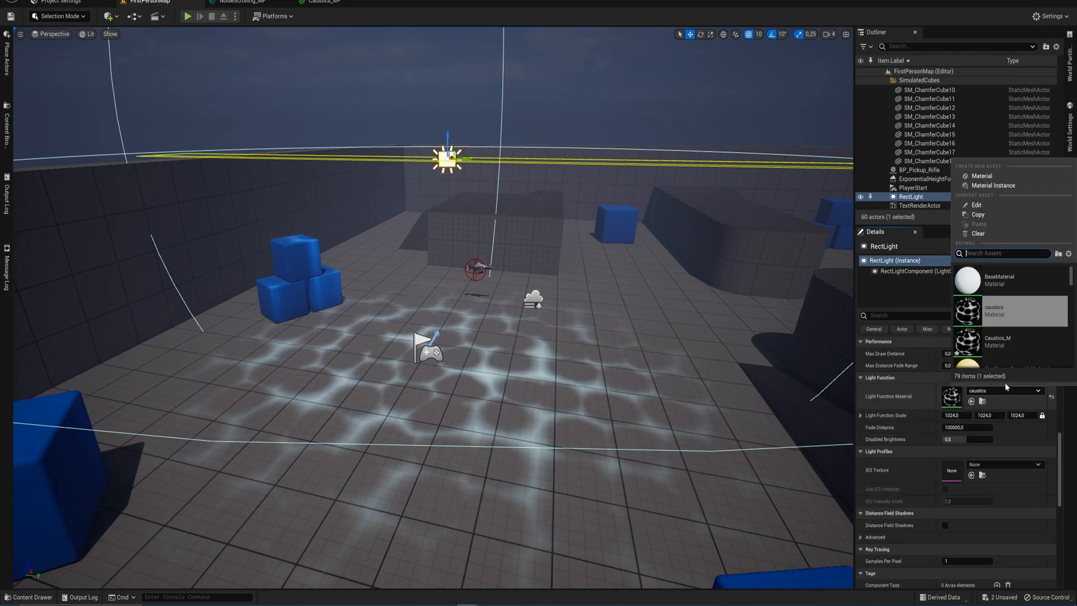
click(997, 342)
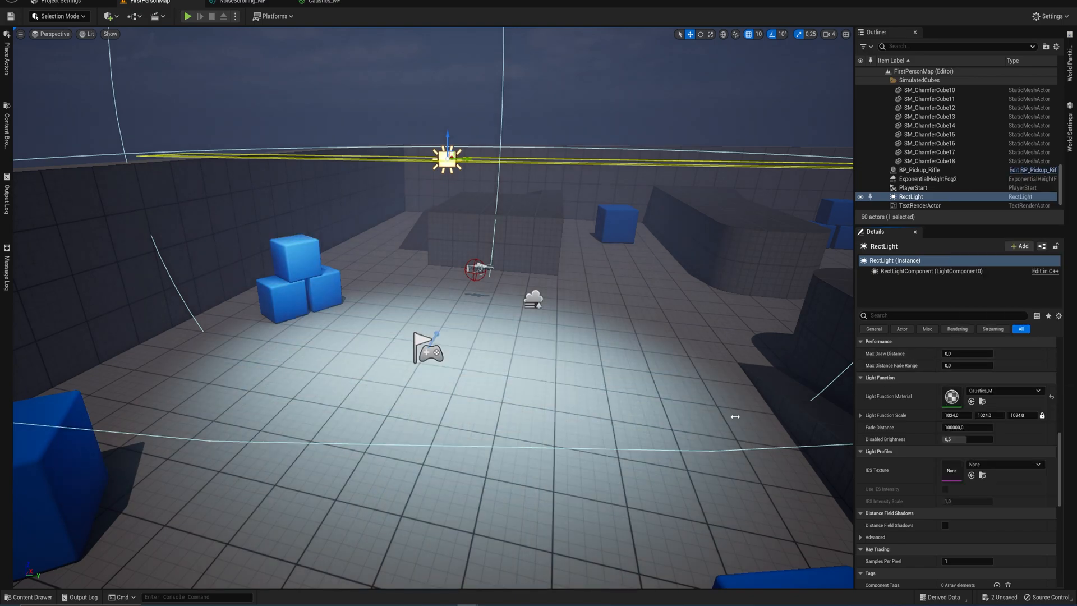